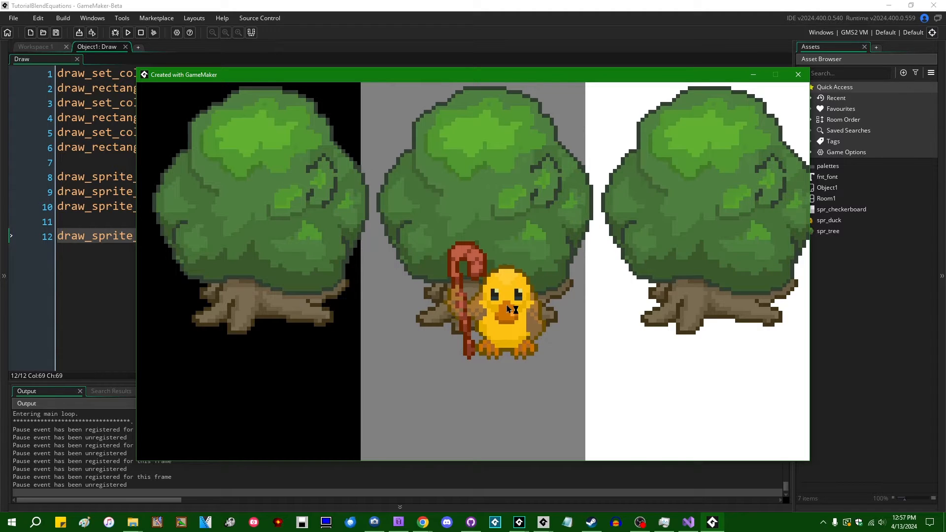
mouse_move(567, 335)
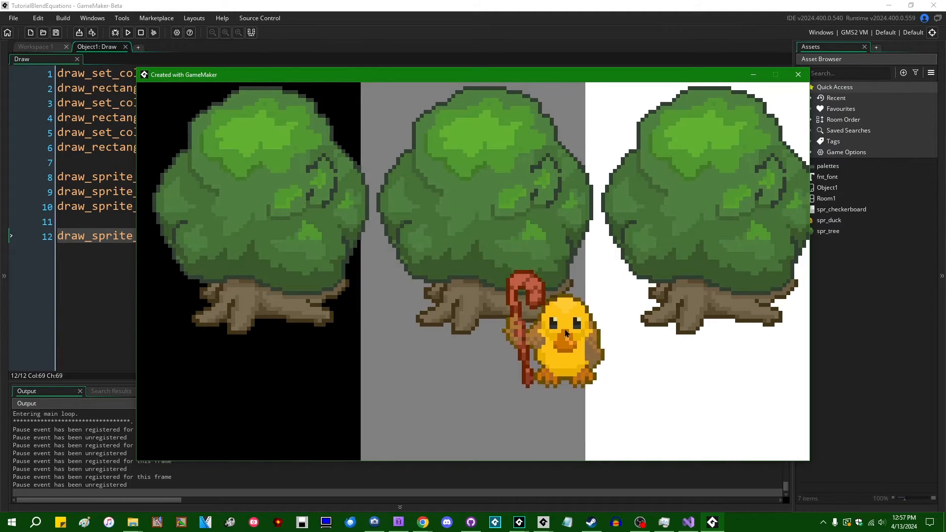
Close the game window showing the duck over the black, grey and white tree panels
click(797, 74)
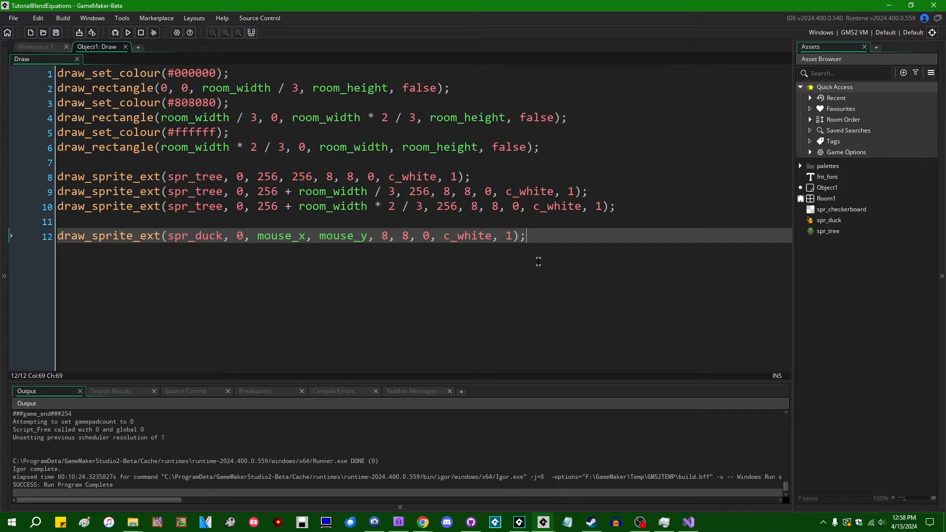
mouse_move(548, 228)
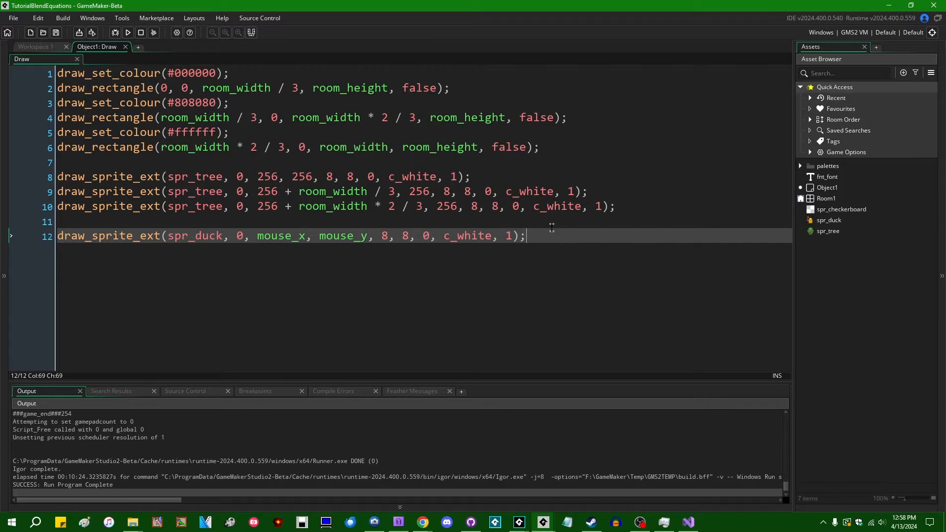
mouse_move(603, 287)
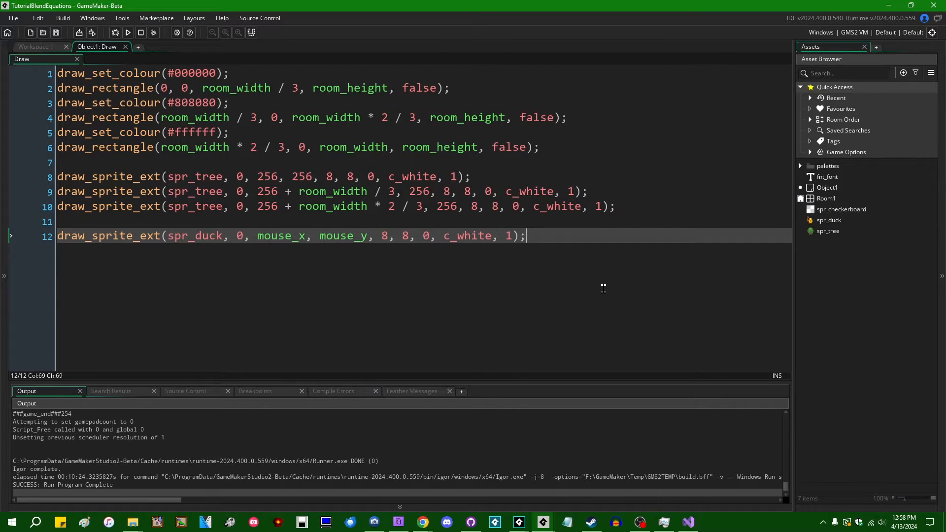
mouse_move(586, 263)
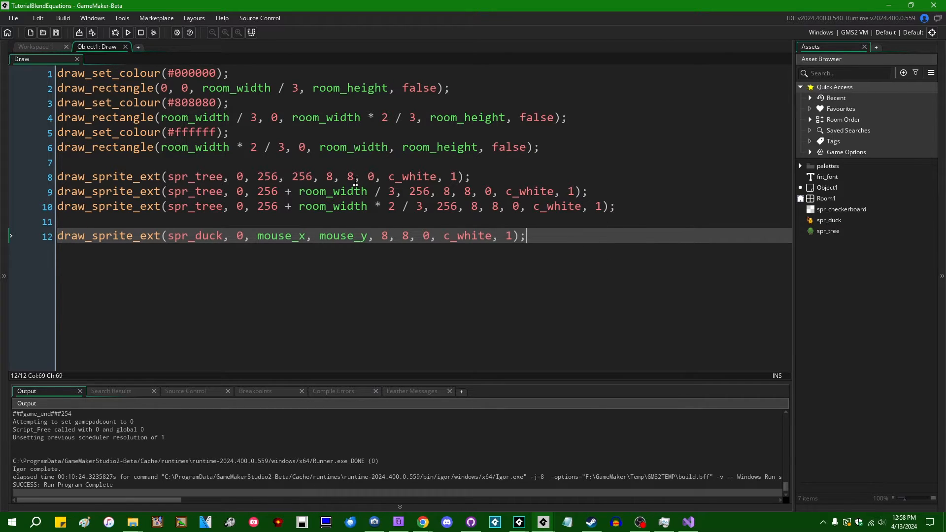
mouse_move(571, 267)
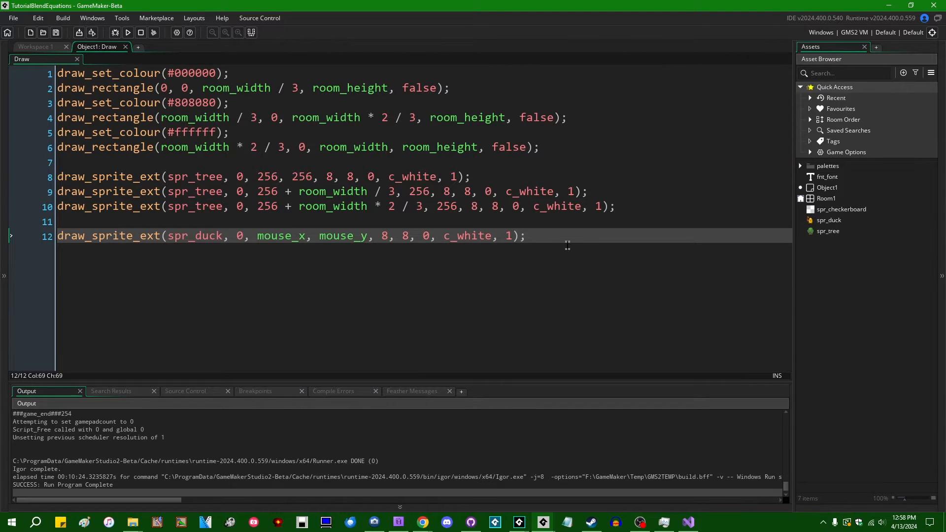
mouse_move(690, 129)
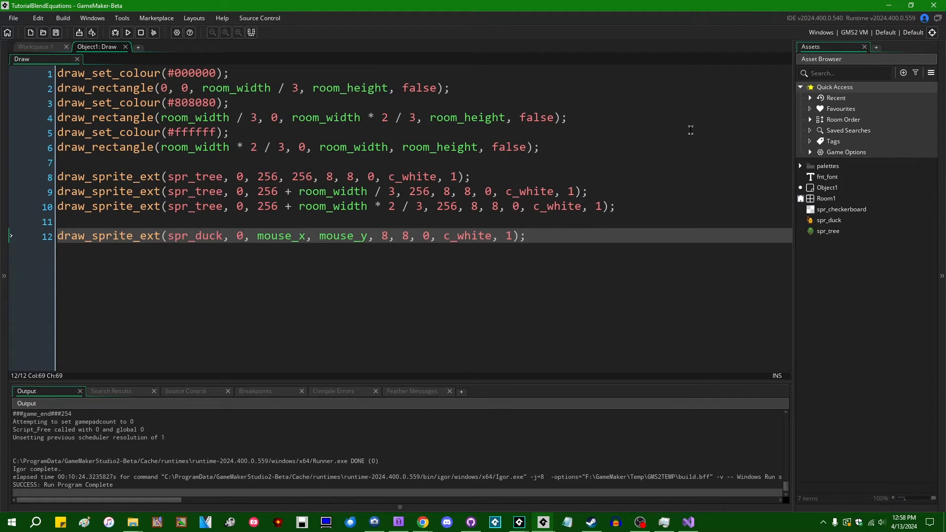
Insert an empty gpu_set_blendequation() call on a new line above draw_sprite_ext(spr_duck…)
key(Return)
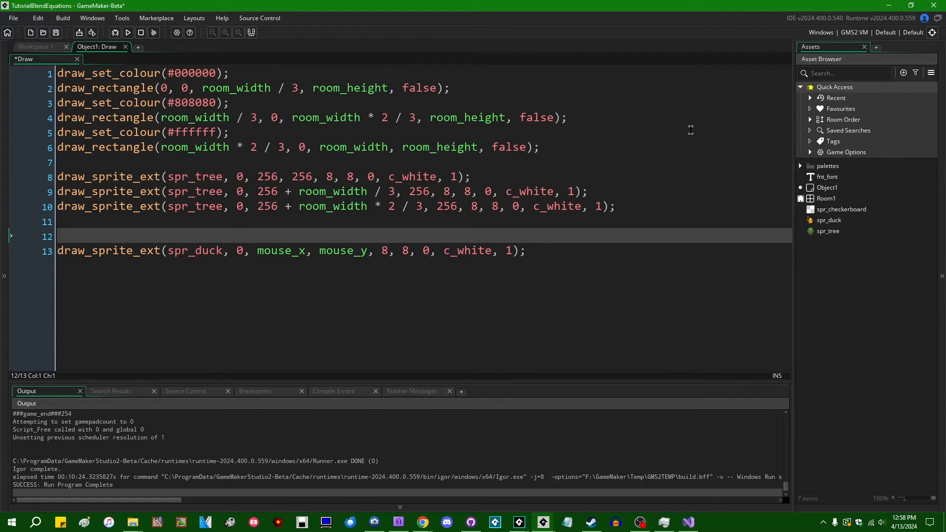
text(ggp)
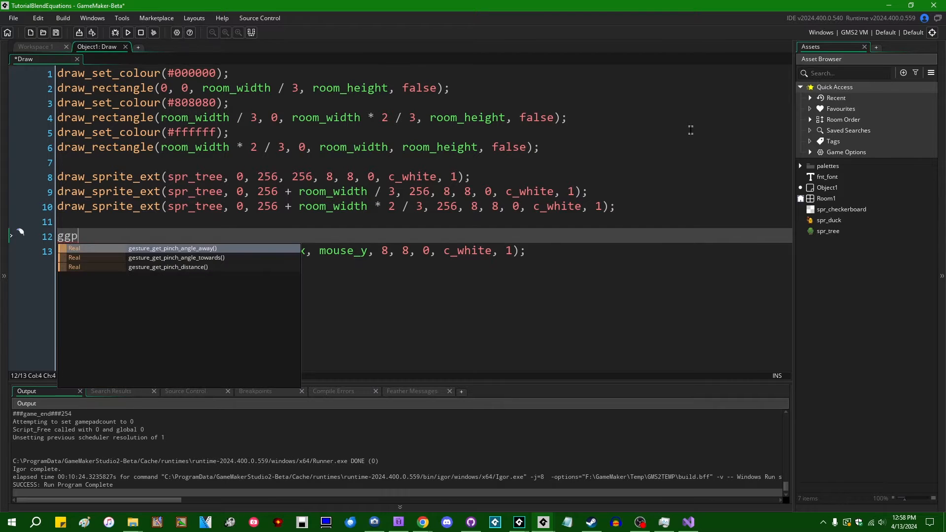
text(pu_set_blend)
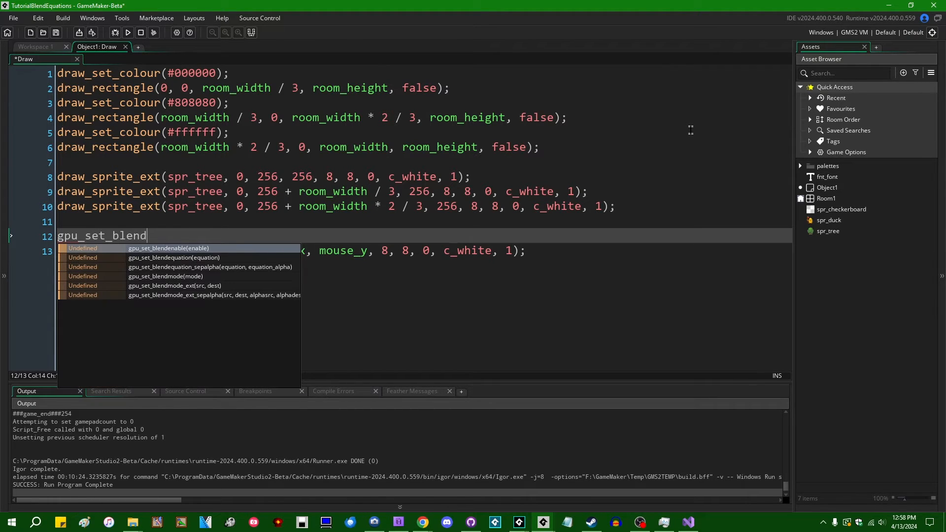
click(172, 258)
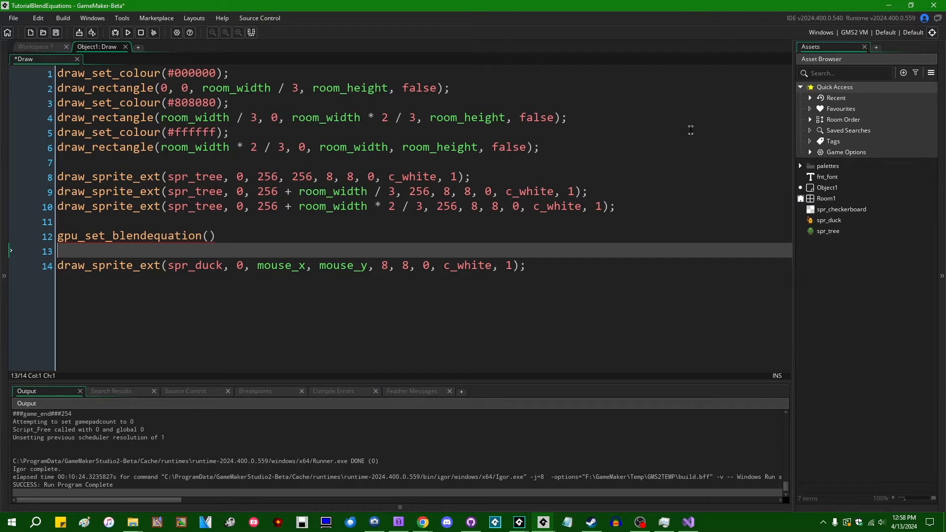
text(gpu_set_blendequation_sepalpha()
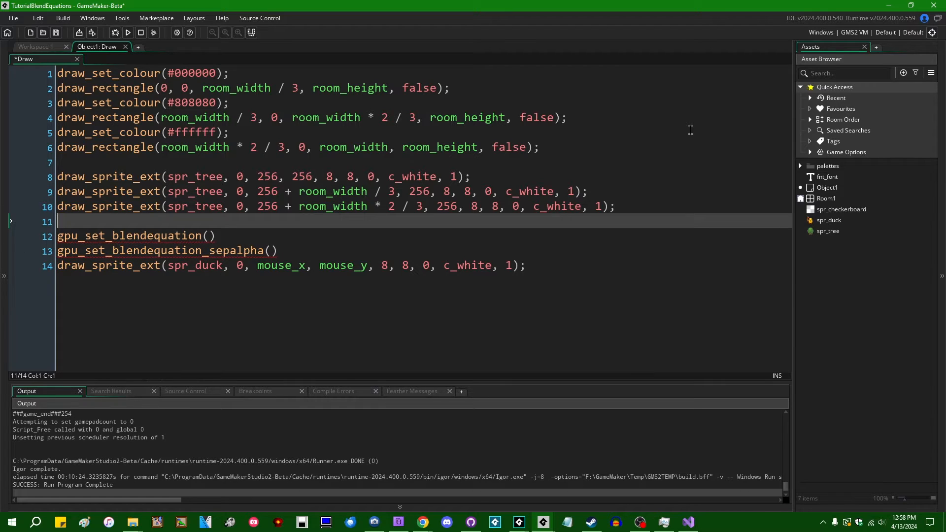
click(208, 236)
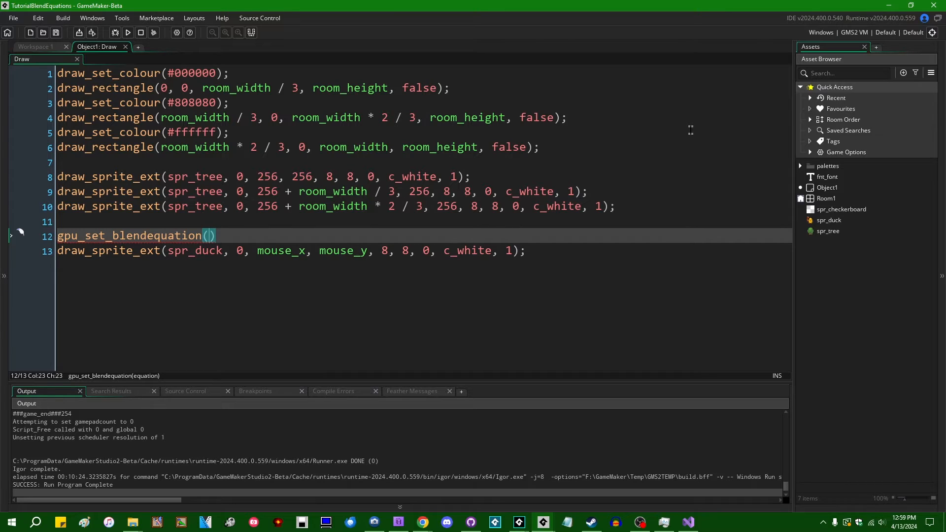
Fill the blend equation call with a bm_eq_ constant from autocomplete and a semicolon
text(bm_eq)
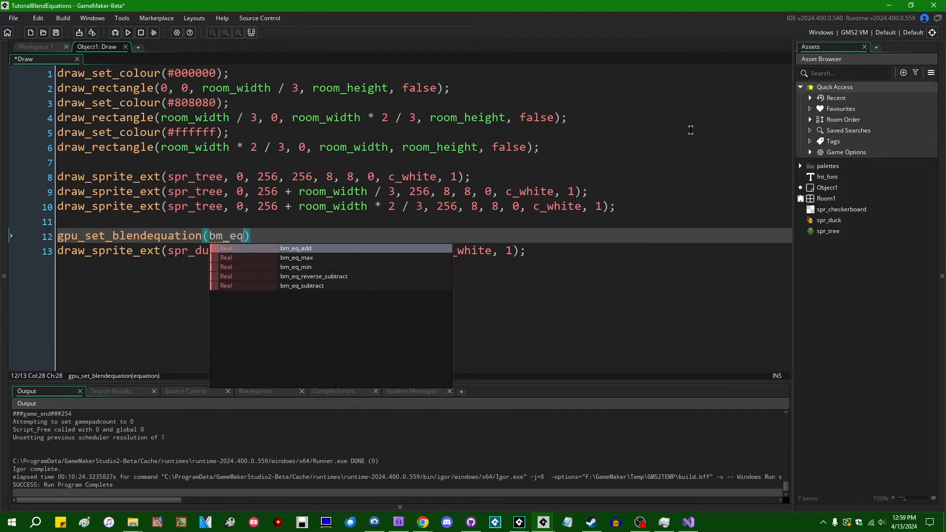
text(_)
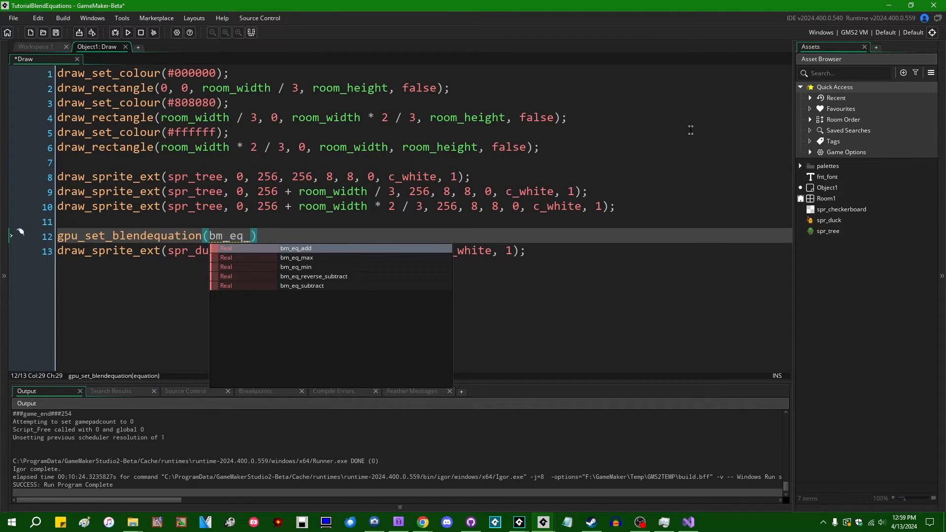
mouse_move(330, 276)
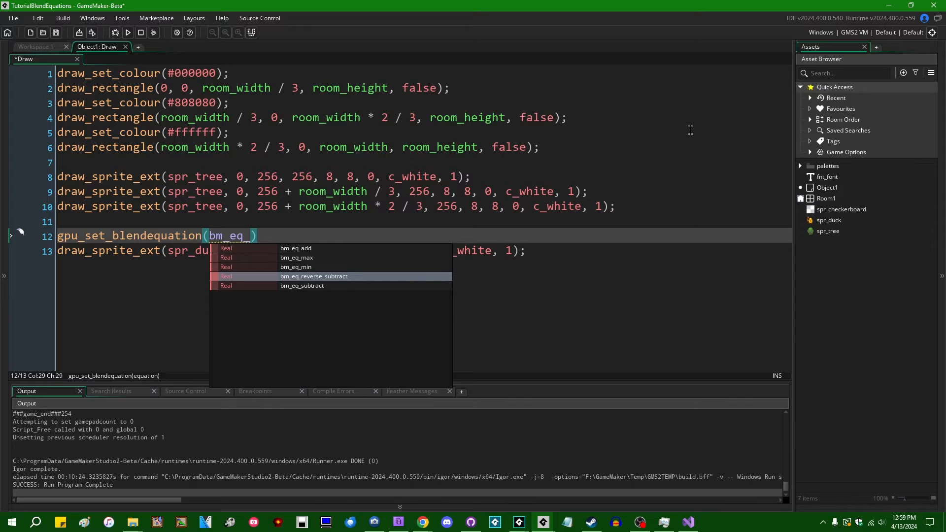
click(296, 248)
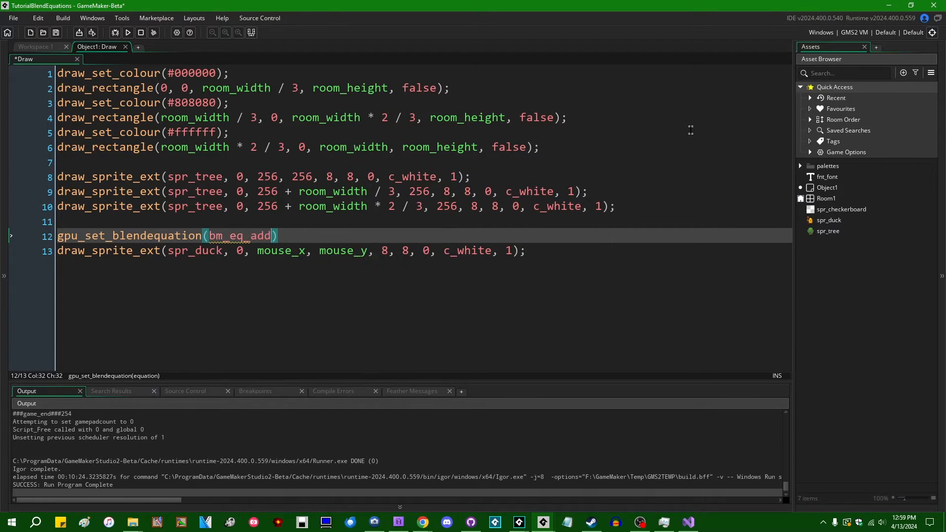
text(;)
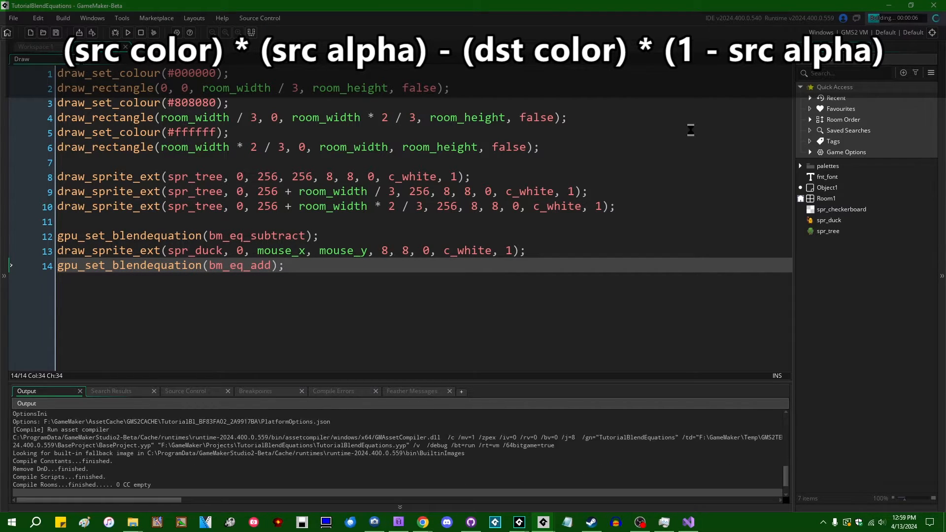
Run the game to view the duck drawn with subtractive blending
click(127, 32)
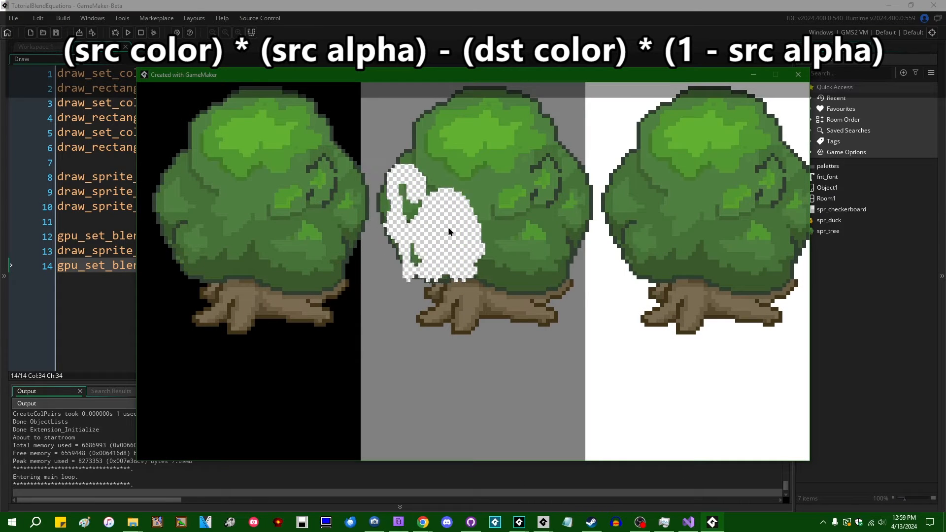
mouse_move(522, 256)
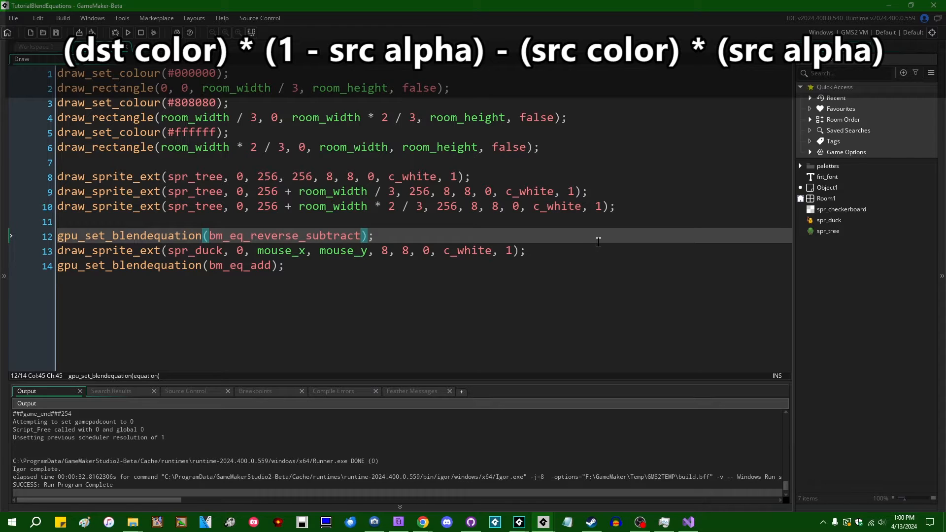
Switch the duck's blend equation to bm_eq_max, test-run it, then close the game
key(Backspace)
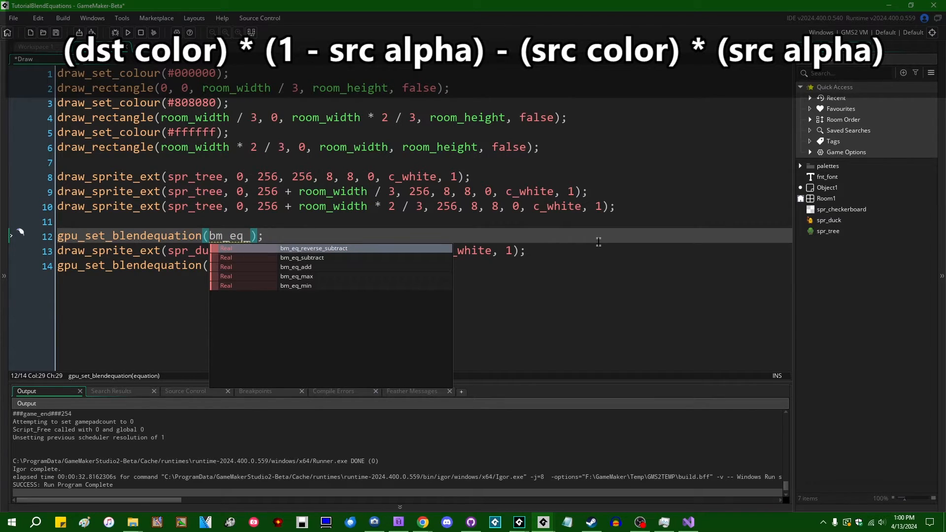
click(296, 276)
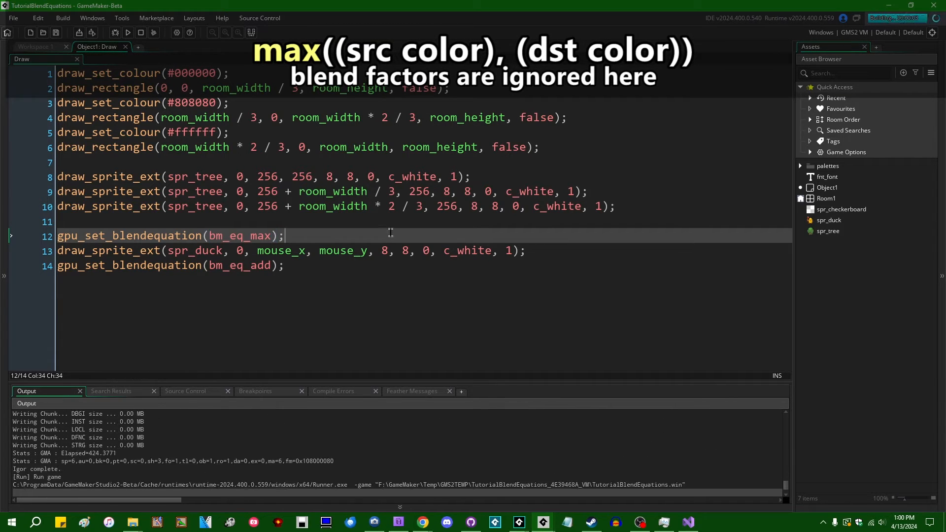
click(127, 32)
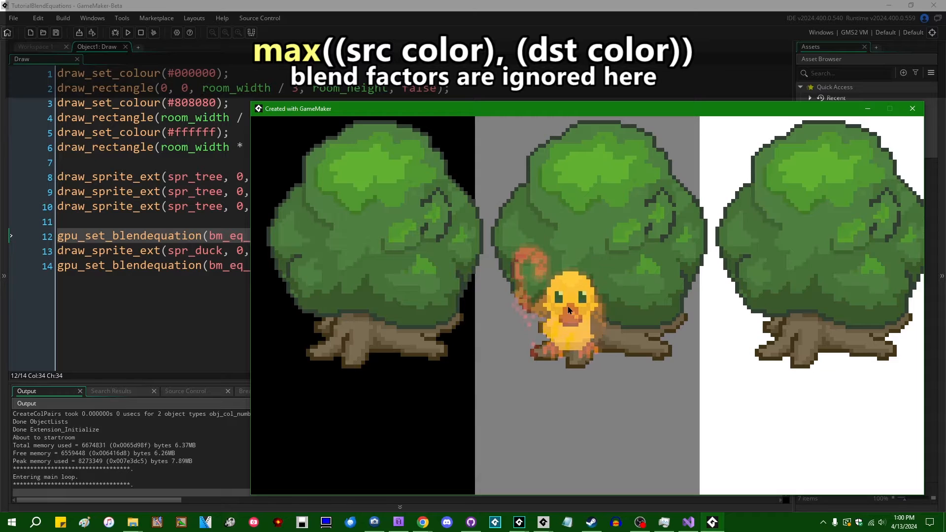
mouse_move(407, 419)
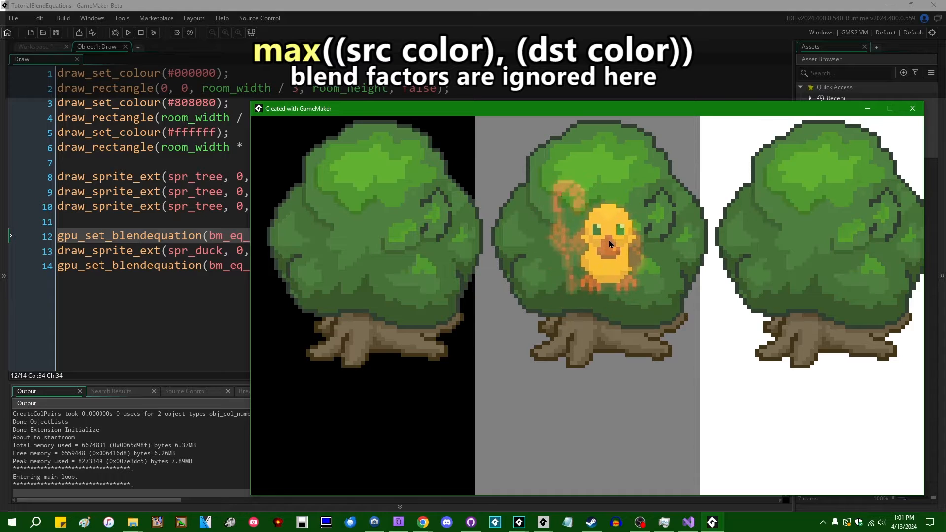
mouse_move(627, 428)
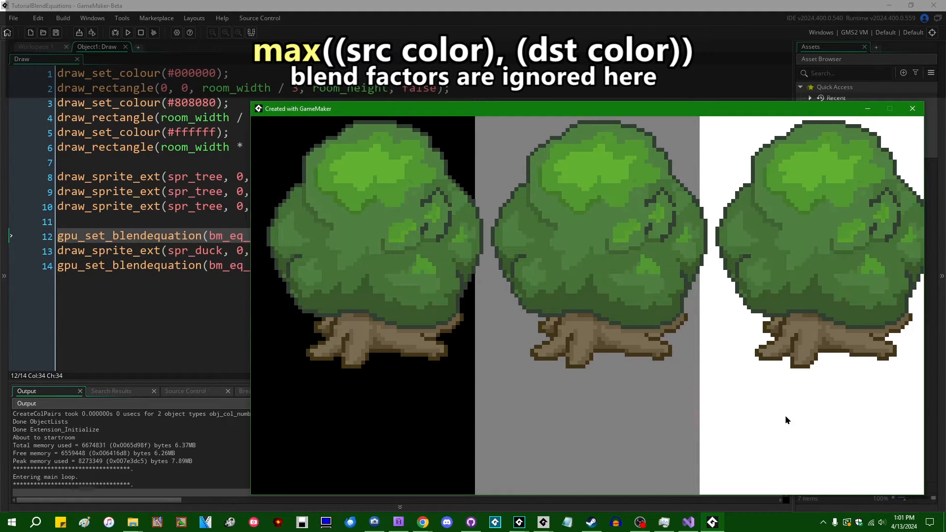
mouse_move(759, 420)
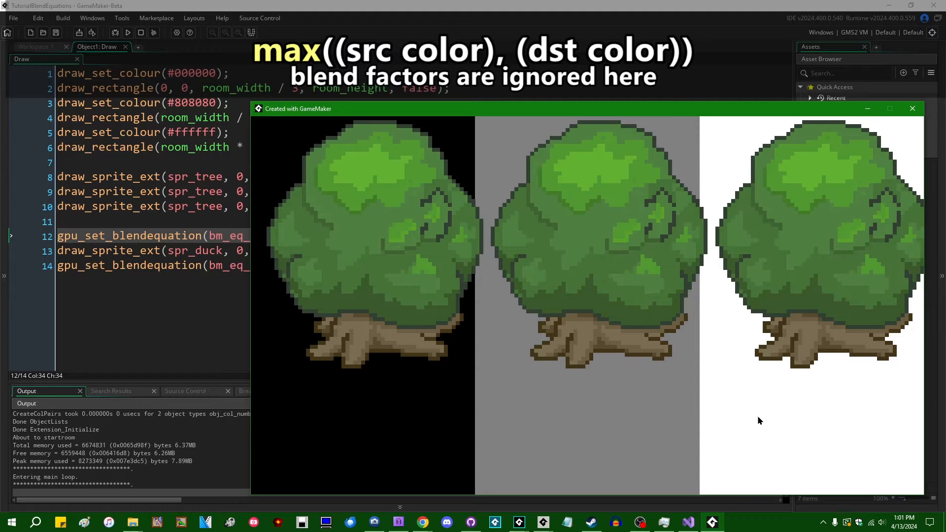
mouse_move(752, 418)
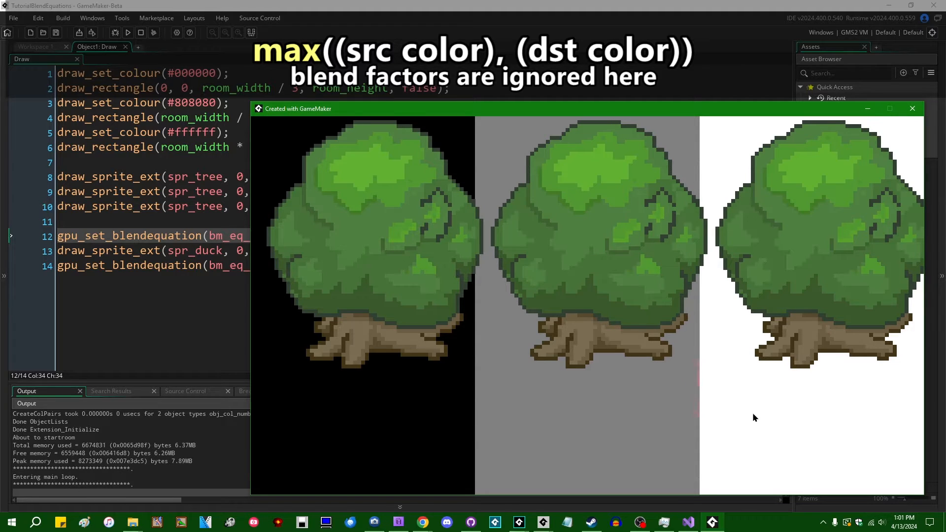
click(911, 108)
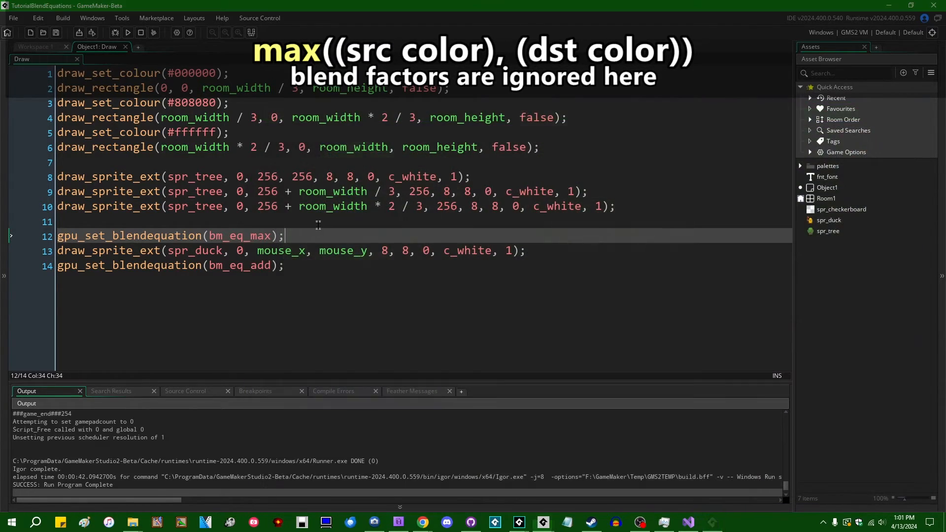
Change bm_eq_max to bm_eq_min on line 12 and run the game
key(Backspace)
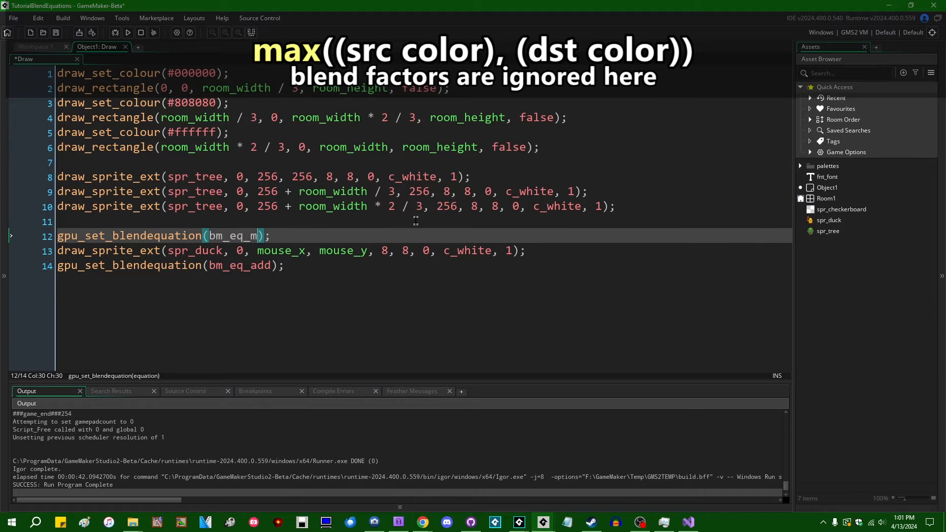
text(in)
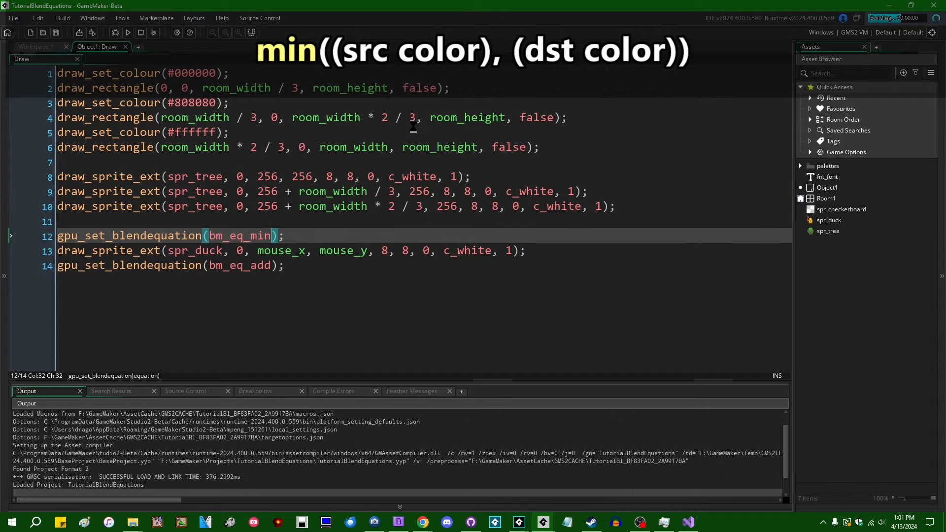
click(127, 33)
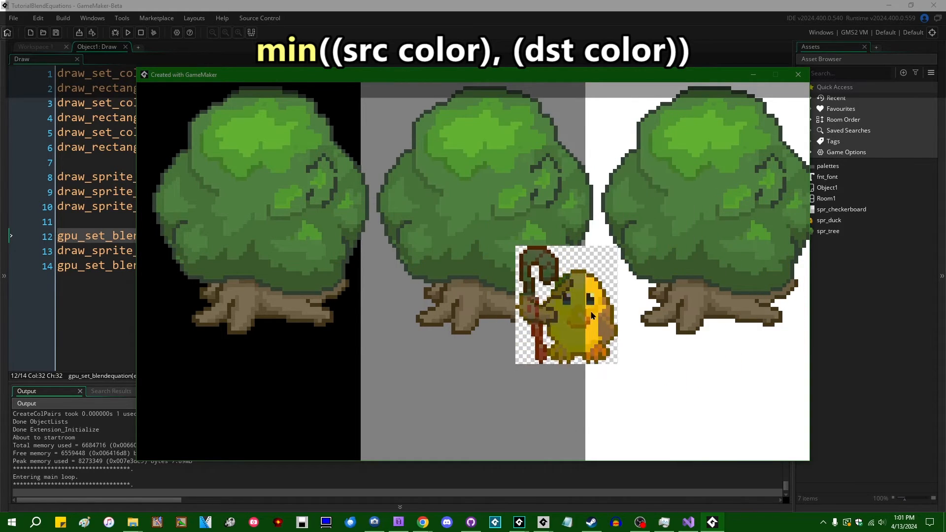
mouse_move(627, 265)
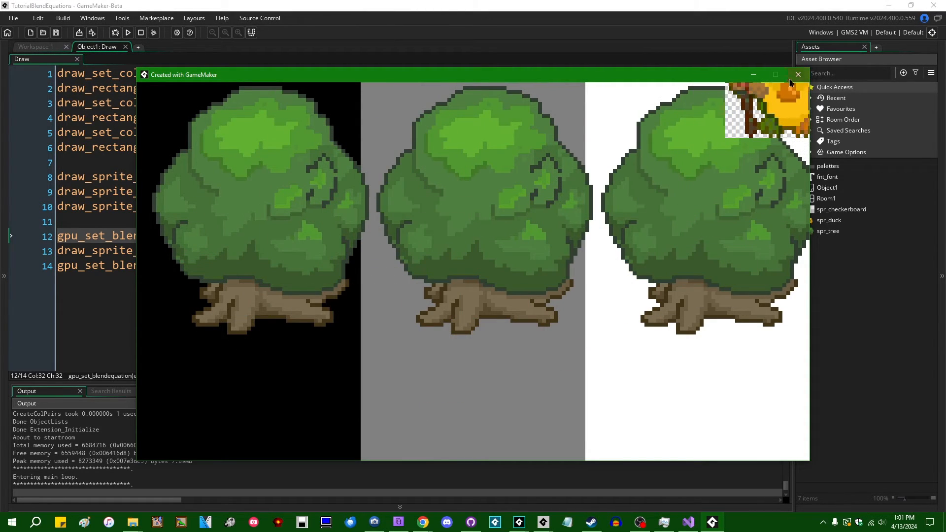
Draw the duck with gpu_set_blendequation_sepalpha(bm_eq_min, bm_eq_add) and run the game
click(797, 74)
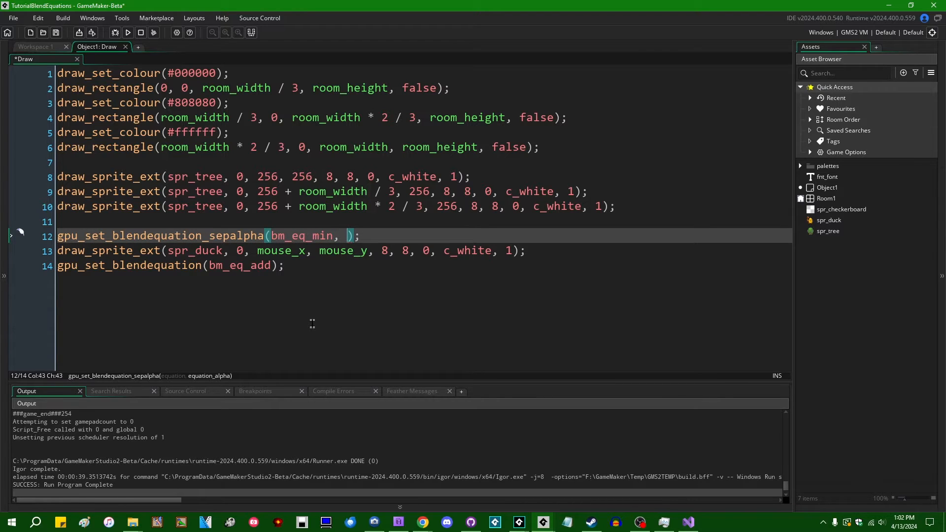
text(bm_eq_add)
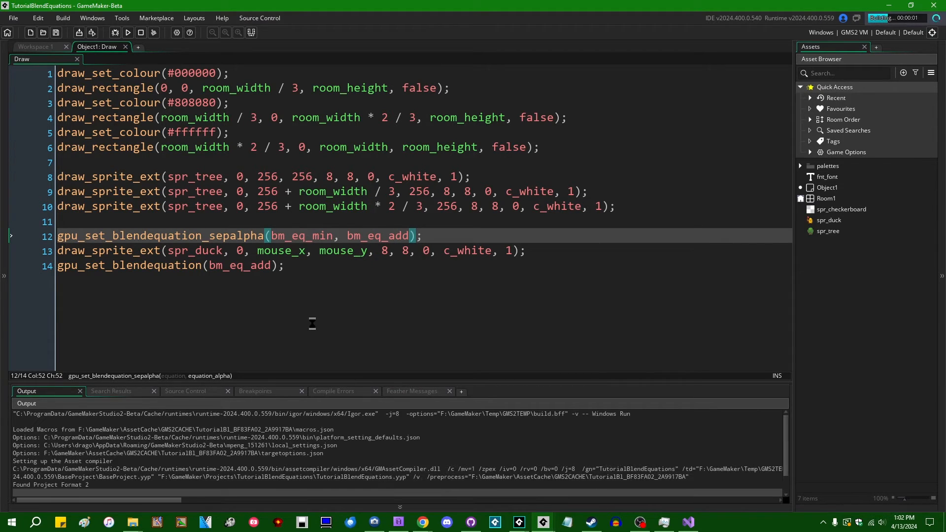
click(127, 32)
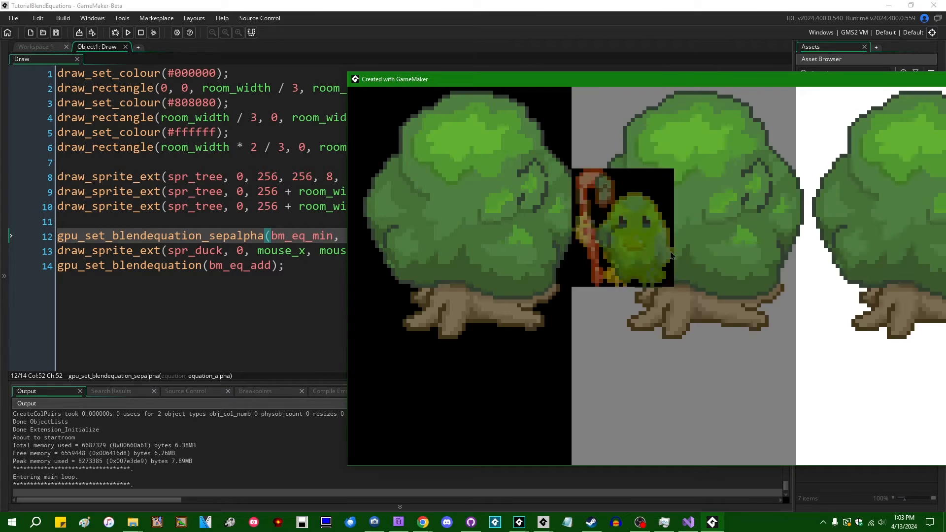
mouse_move(707, 220)
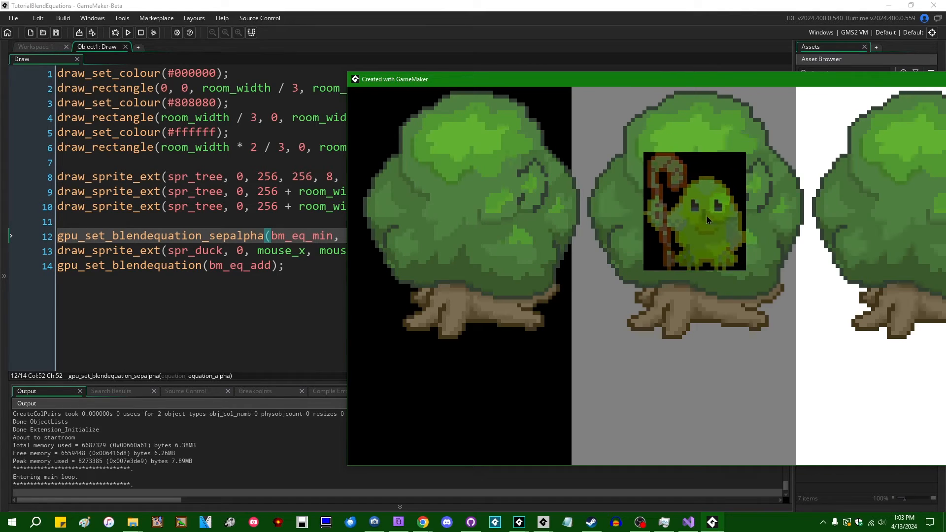
mouse_move(703, 204)
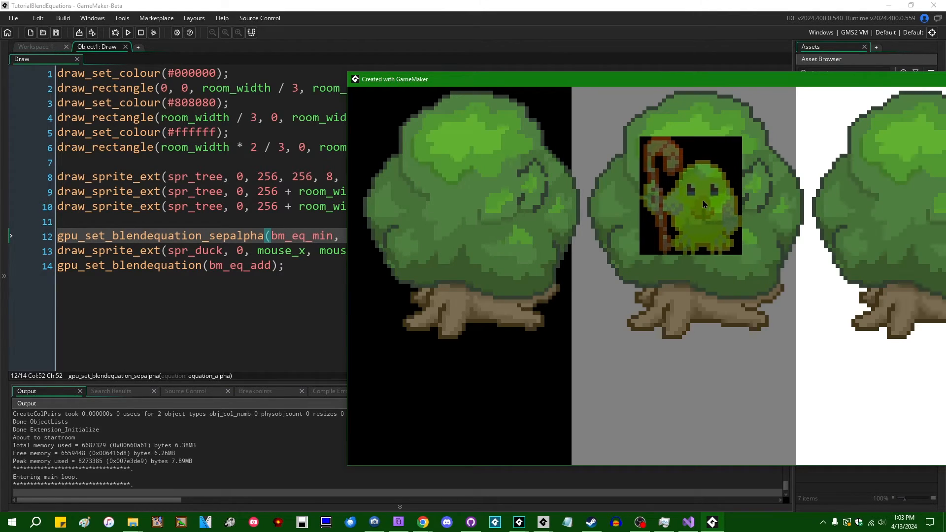
mouse_move(656, 96)
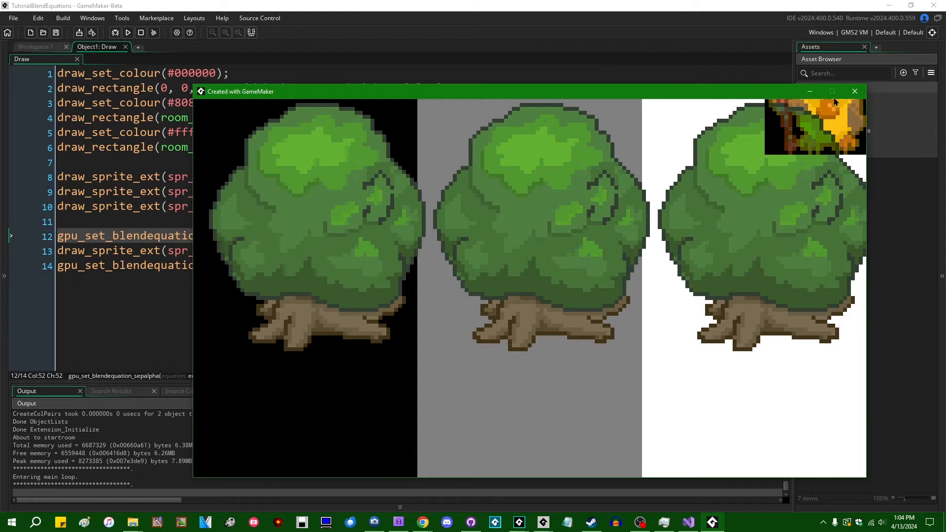
Add gpu_set_alphatestenable(true) and gpu_set_alphatestref(127) before the duck, then run the game
click(854, 91)
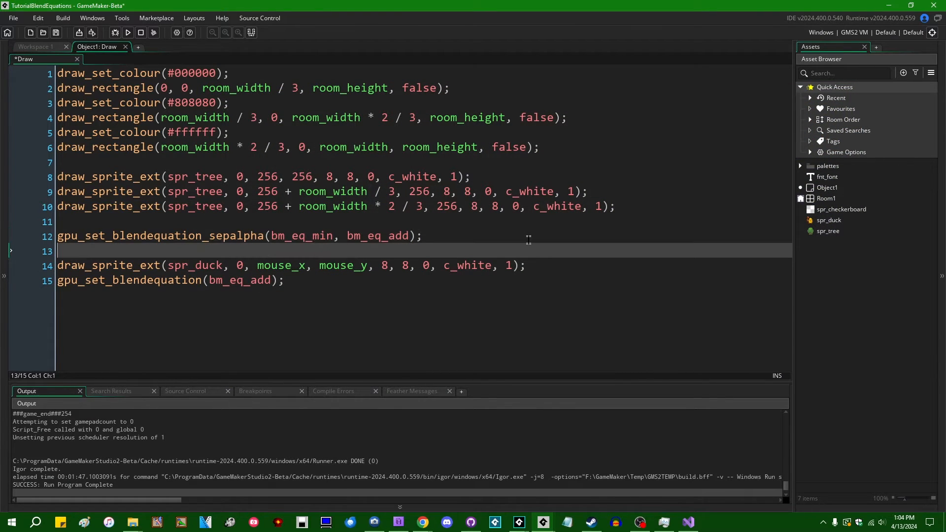
text(gpu_set_)
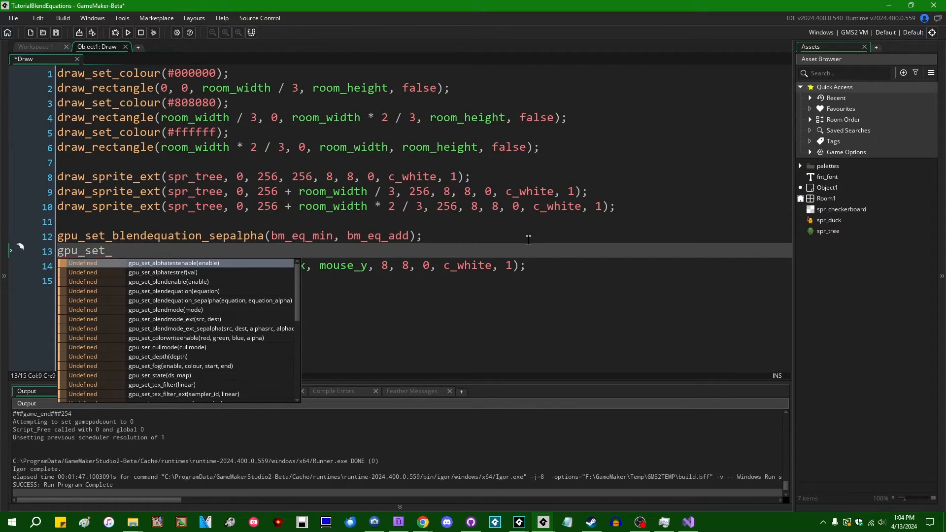
text(alphatestenable(true);)
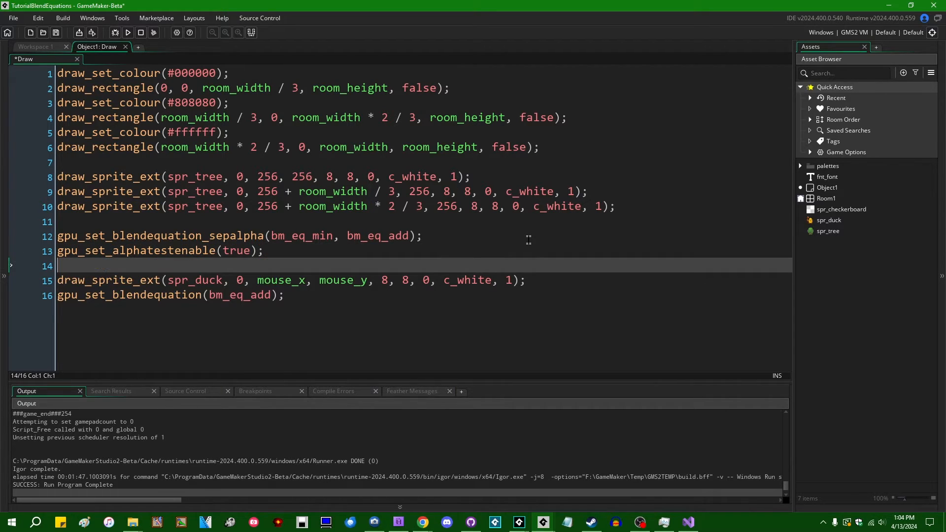
text(gpu_set_al)
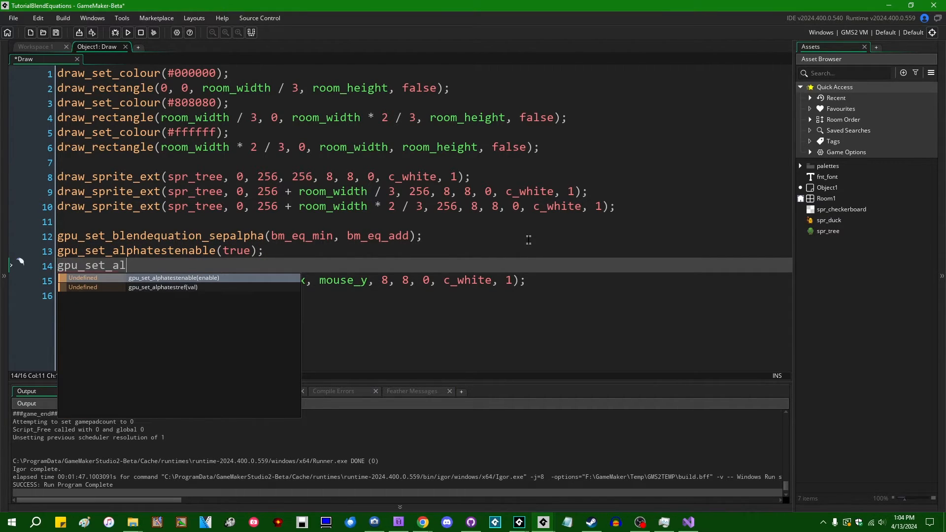
click(163, 288)
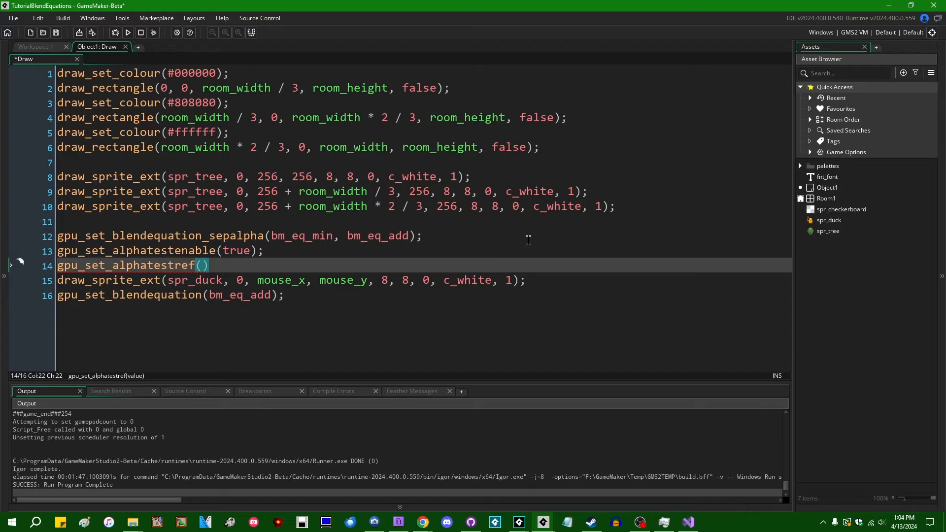
text(127)
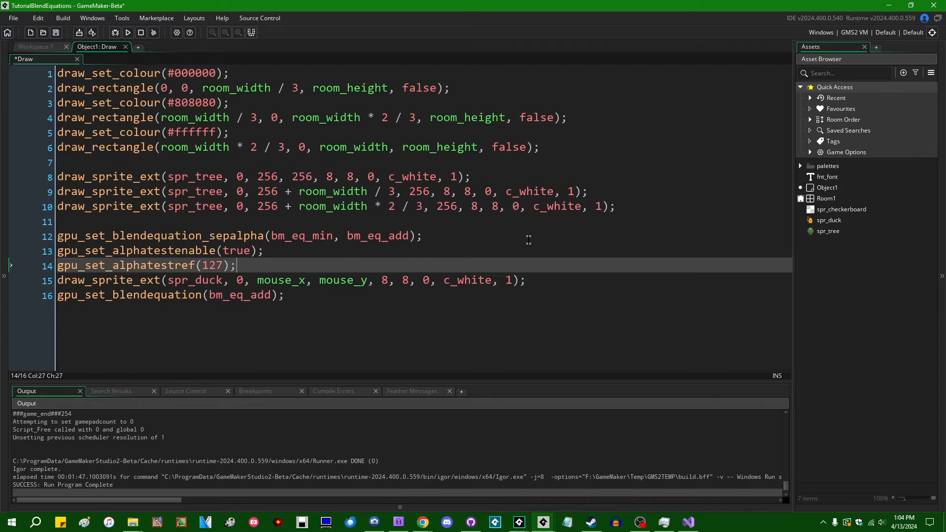
click(121, 32)
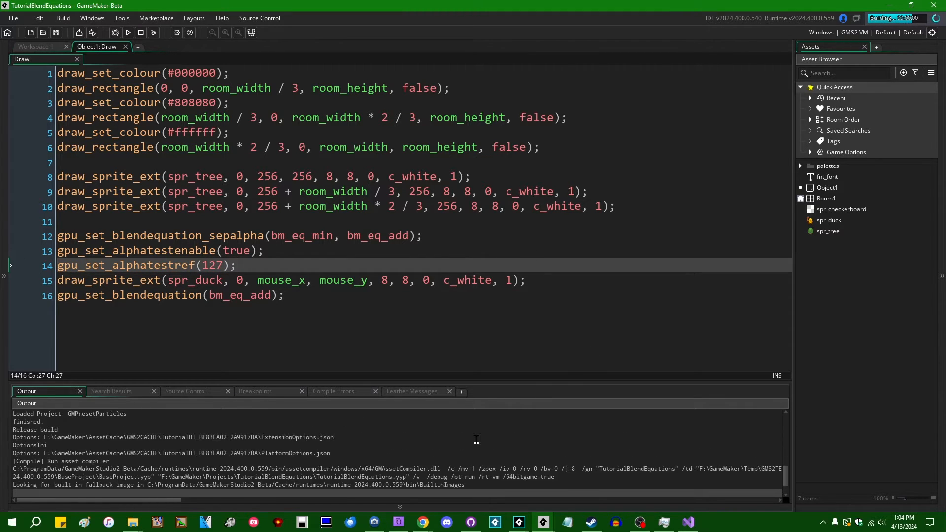
click(128, 33)
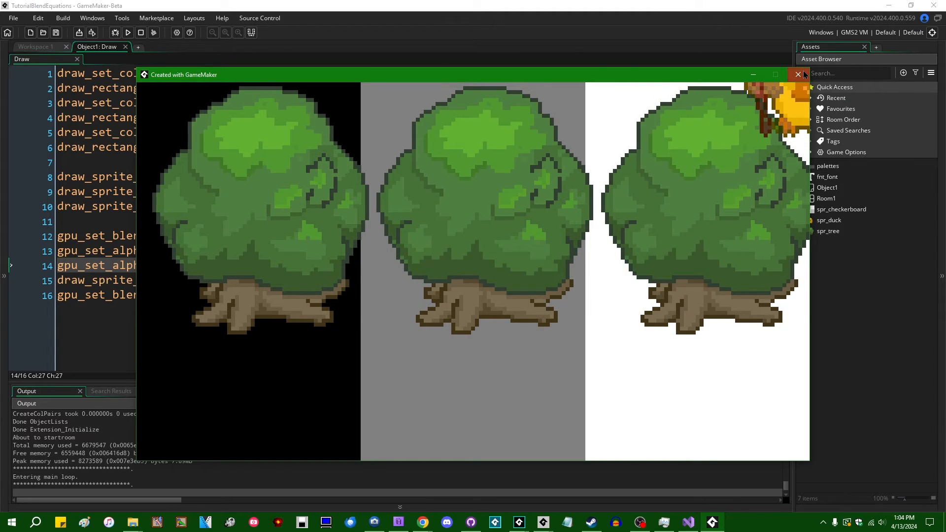
Replace the alpha-test lines with gpu_set_blendmode(bm_add); before the duck draw
click(797, 74)
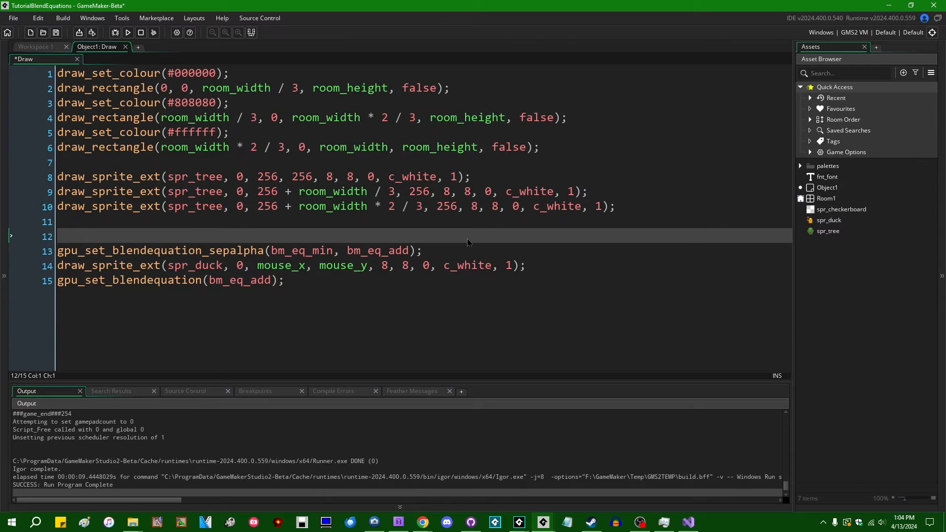
text(gpu_set_b)
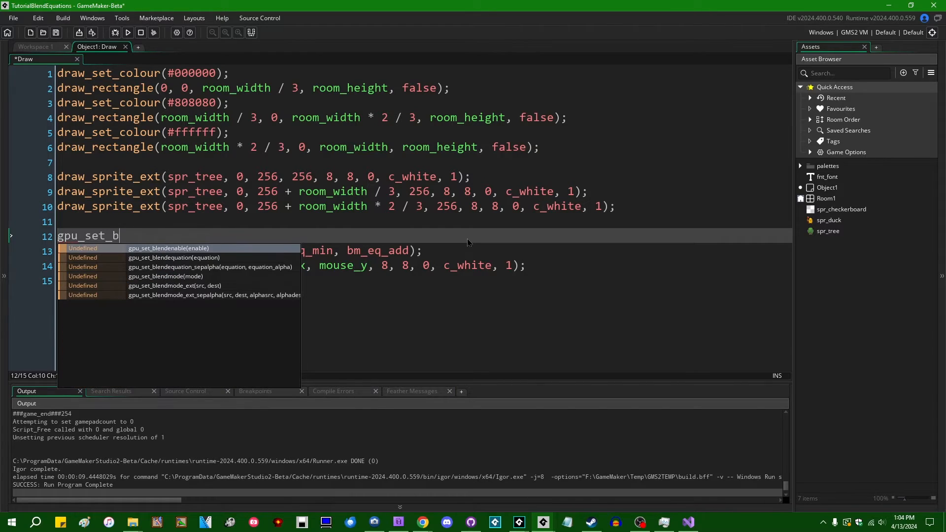
text(lendmoe)
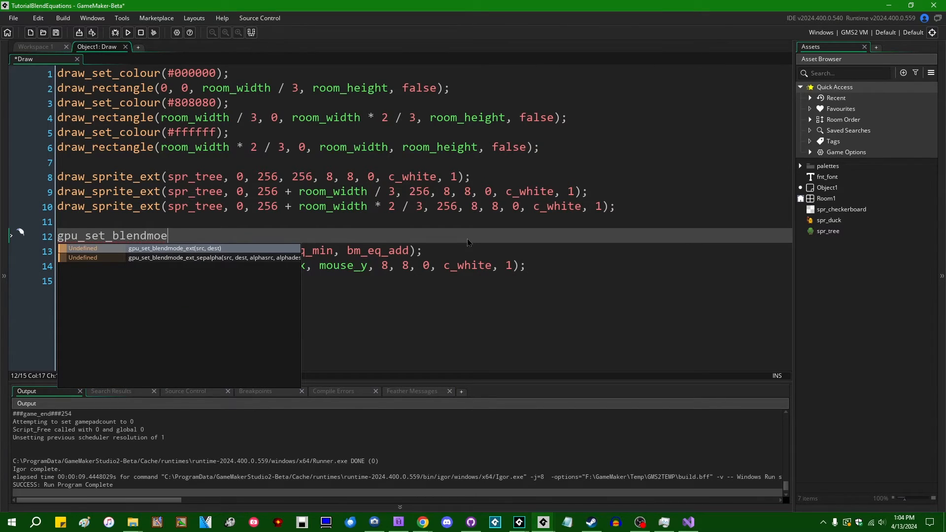
key(BackSpace)
text(de(b)
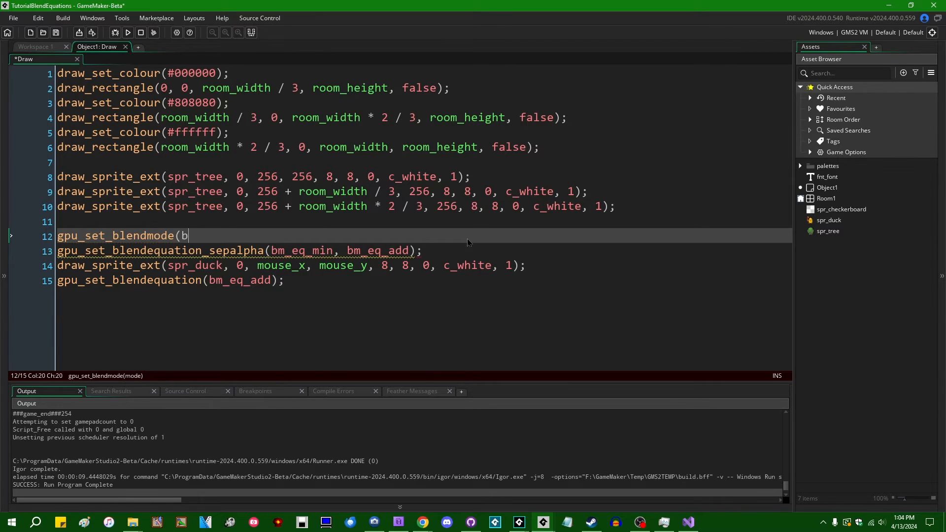
text(m_add);)
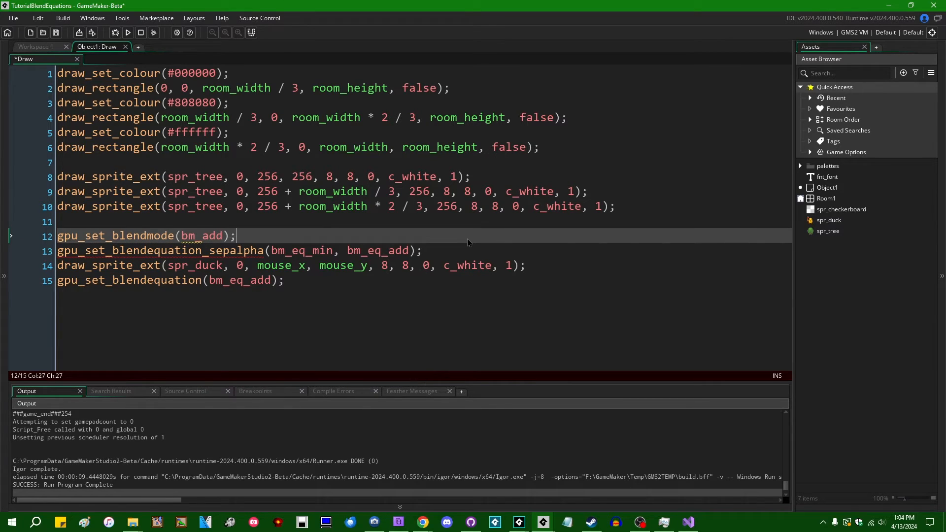
Test-run the additive blending and close the game window
click(126, 32)
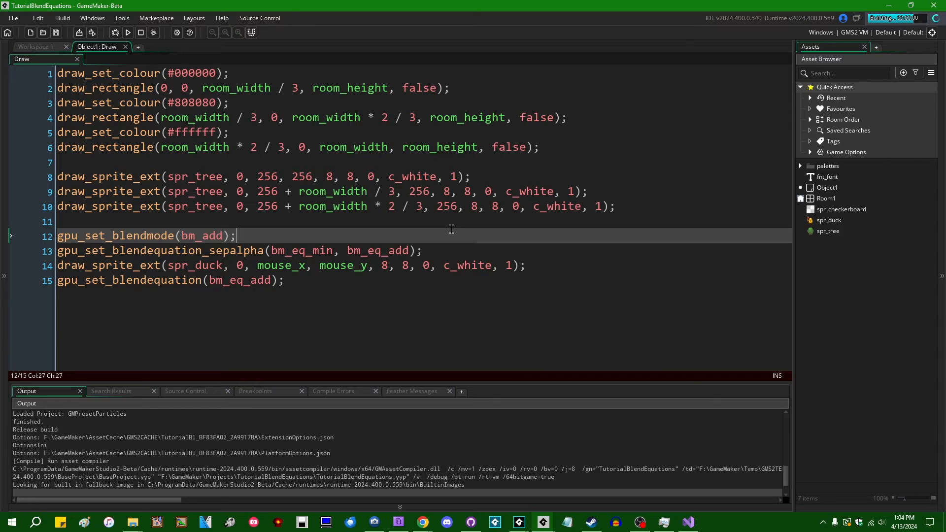
click(127, 33)
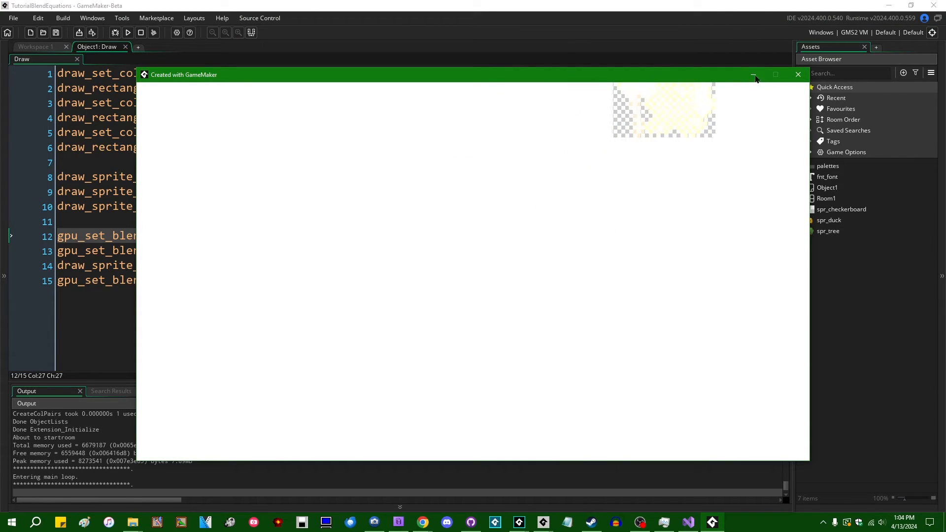
click(797, 74)
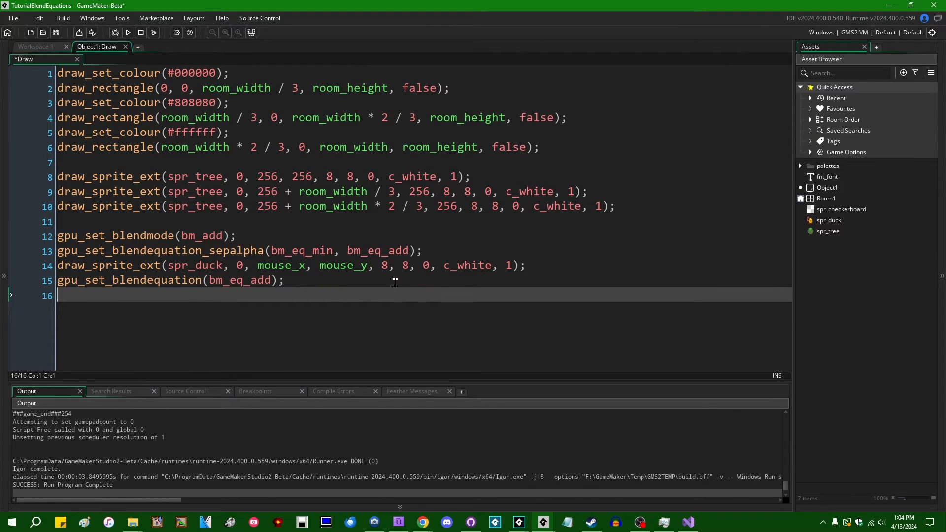
End the Draw code with gpu_set_blendmode(bm_normal) and run the game
text(gpu_set_blendmode(bm_normal);)
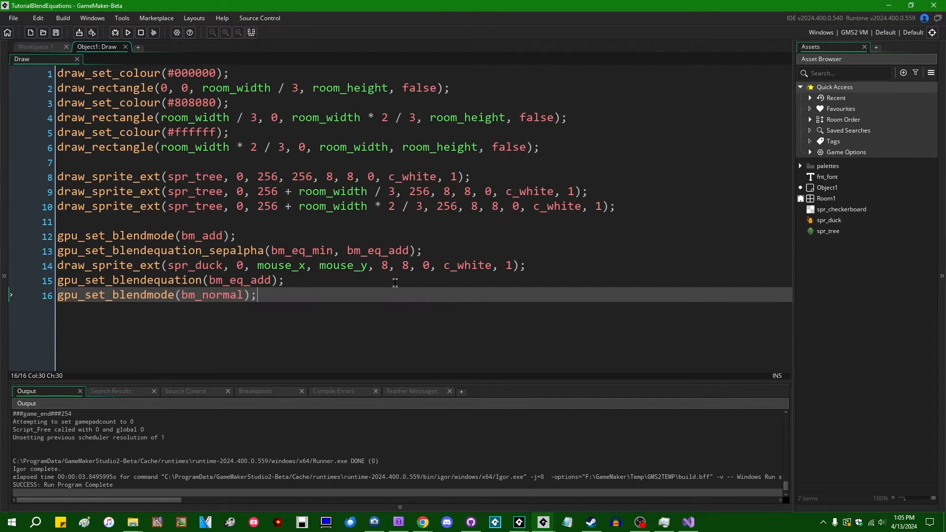
click(128, 33)
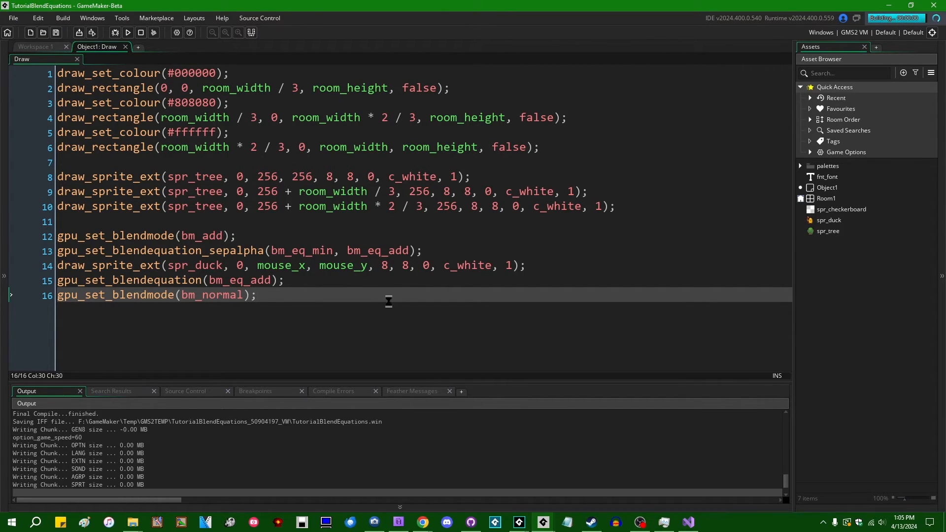
click(127, 33)
text(subtract)
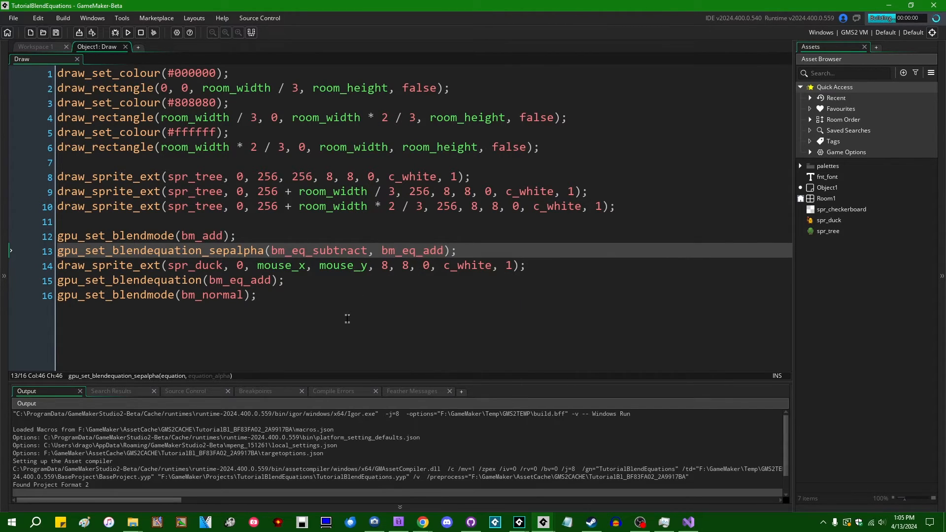
click(127, 18)
text(reverse_)
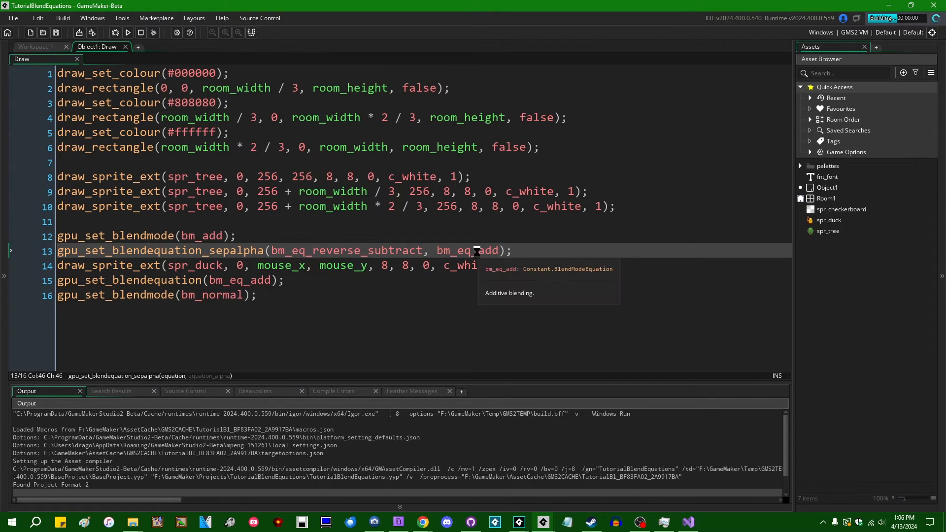
click(128, 18)
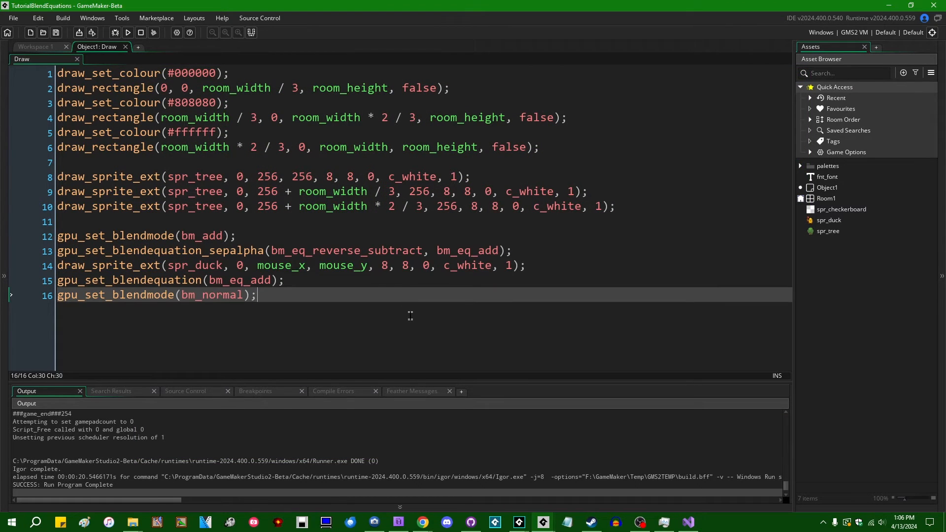
mouse_move(458, 304)
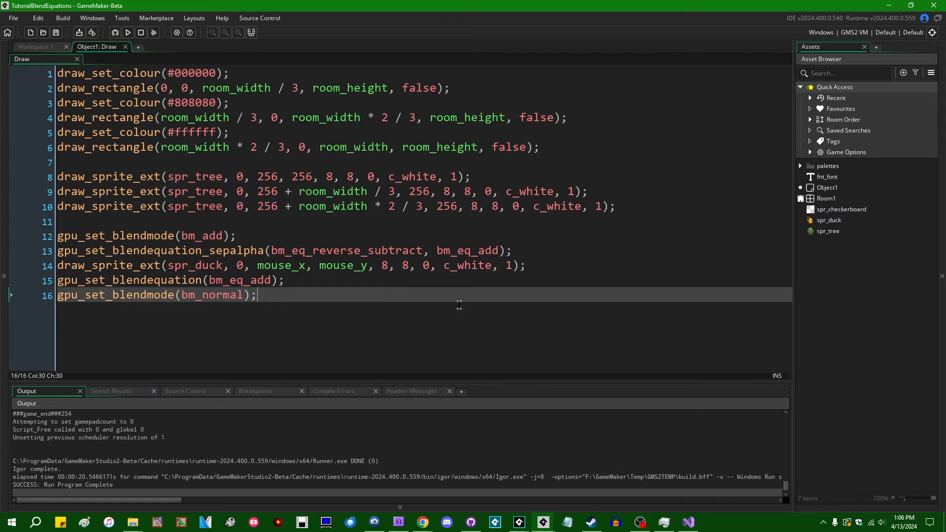
click(329, 250)
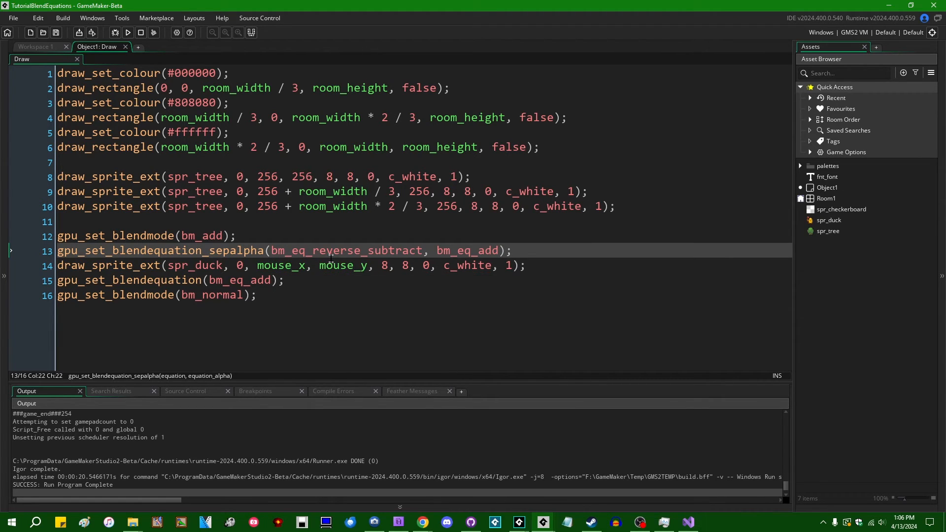
click(256, 295)
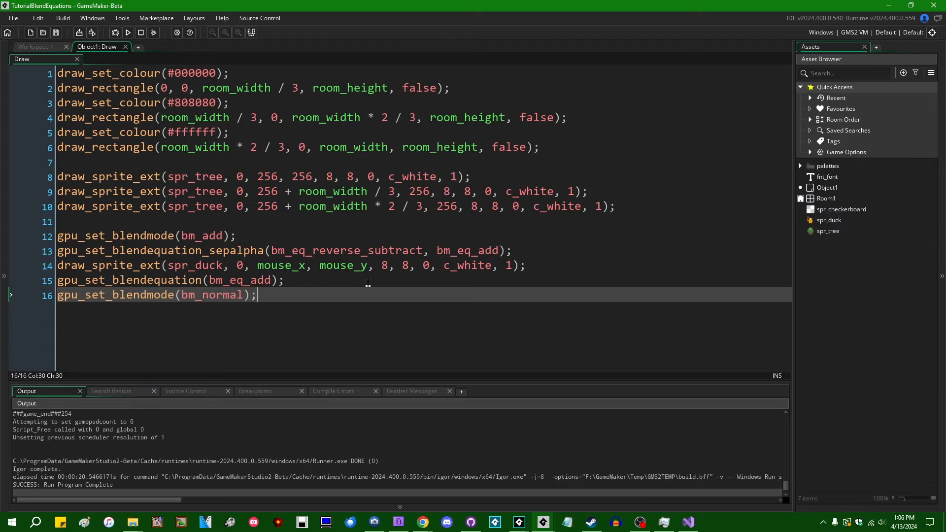
mouse_move(446, 274)
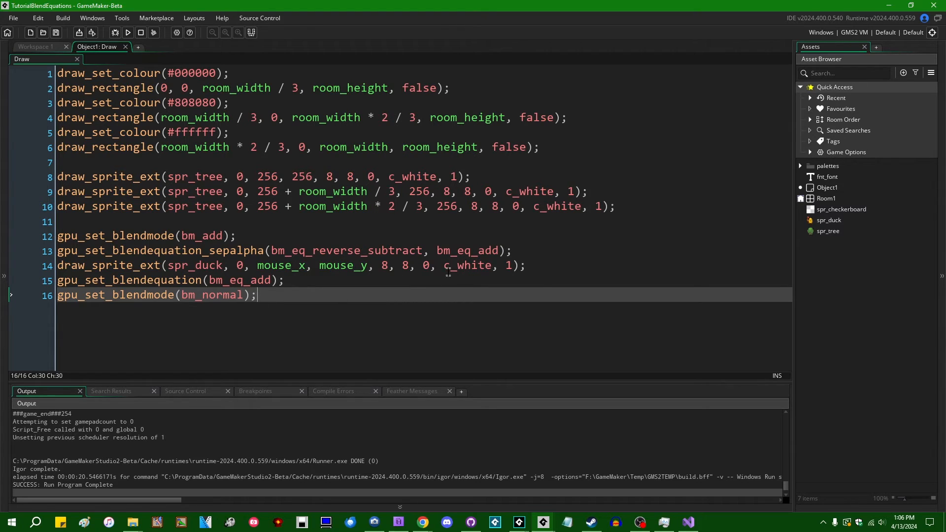
mouse_move(362, 326)
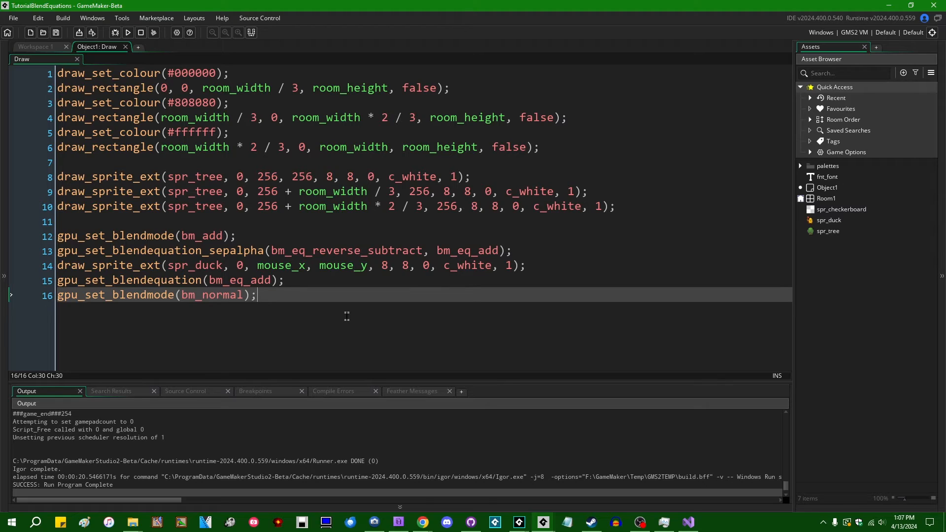
mouse_move(368, 318)
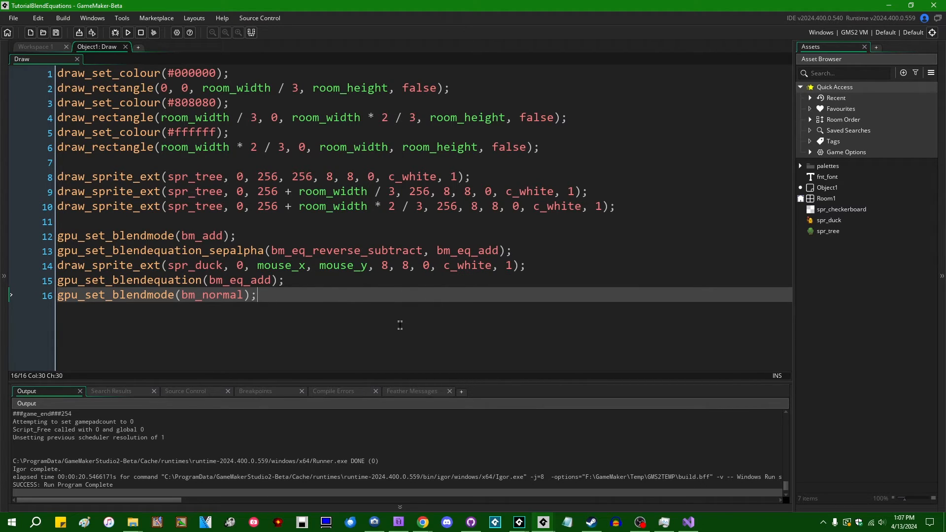
mouse_move(444, 278)
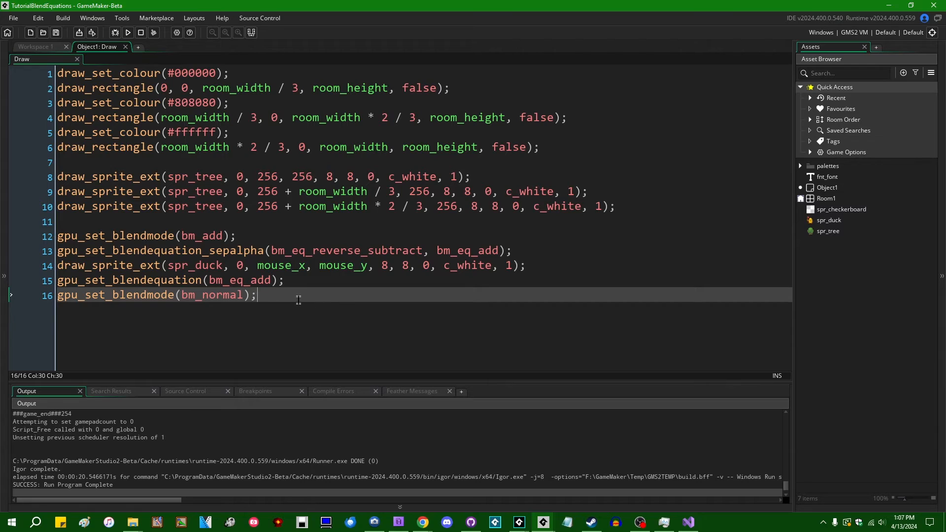
mouse_move(337, 311)
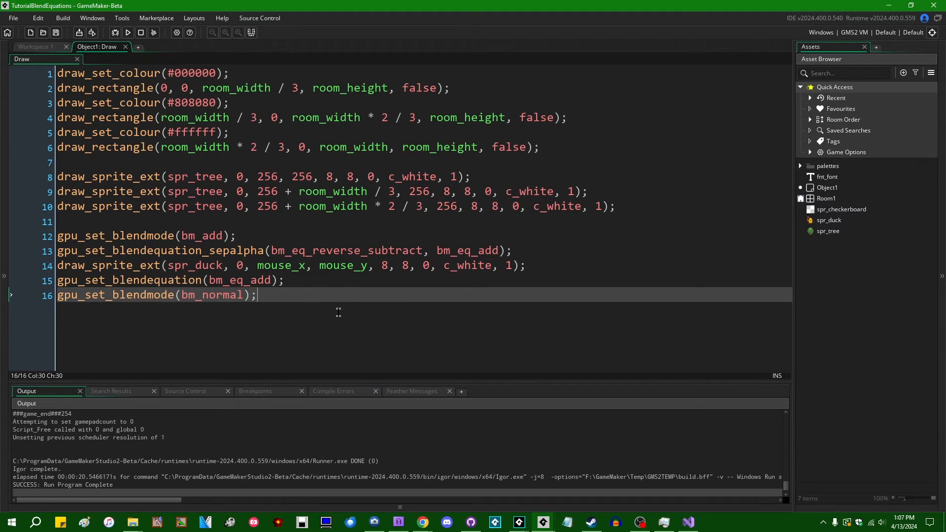
mouse_move(496, 340)
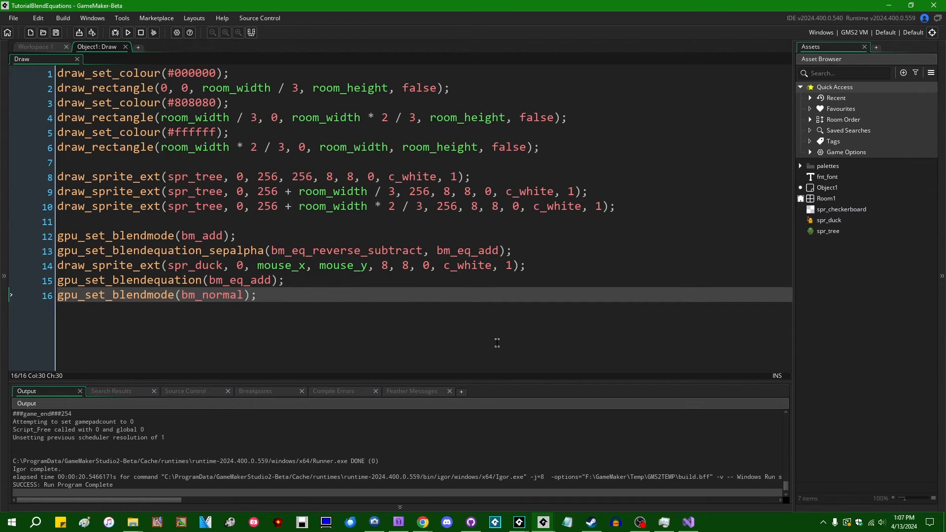
mouse_move(373, 310)
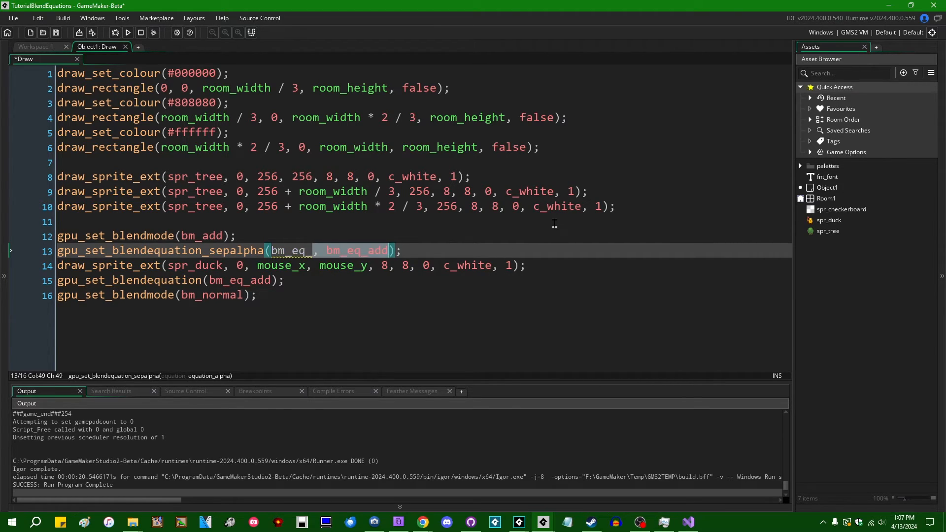
Overwrite the sepalpha call's two arguments on line 13 with bm_eq_min
text(bm_eq_max)
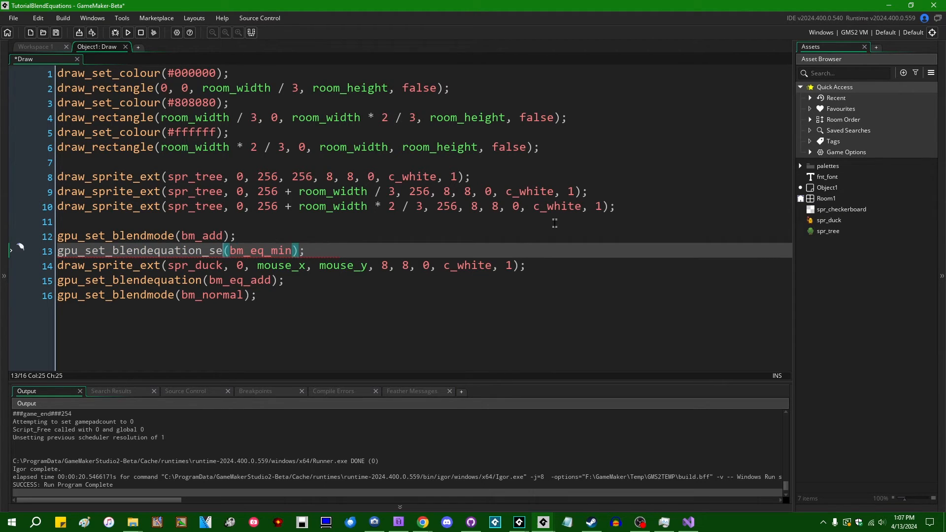
Test-run the game with the min equation, view the duck over the tree panels, then close it
click(125, 33)
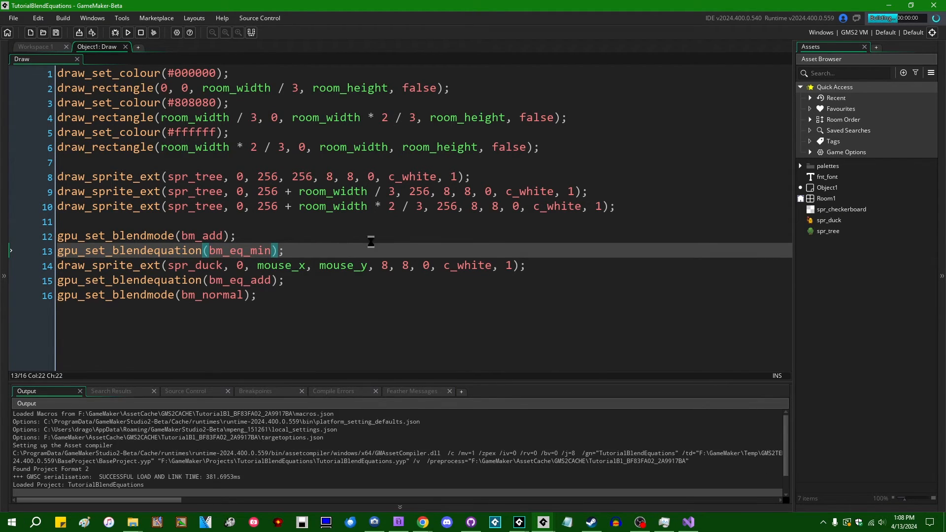
click(127, 18)
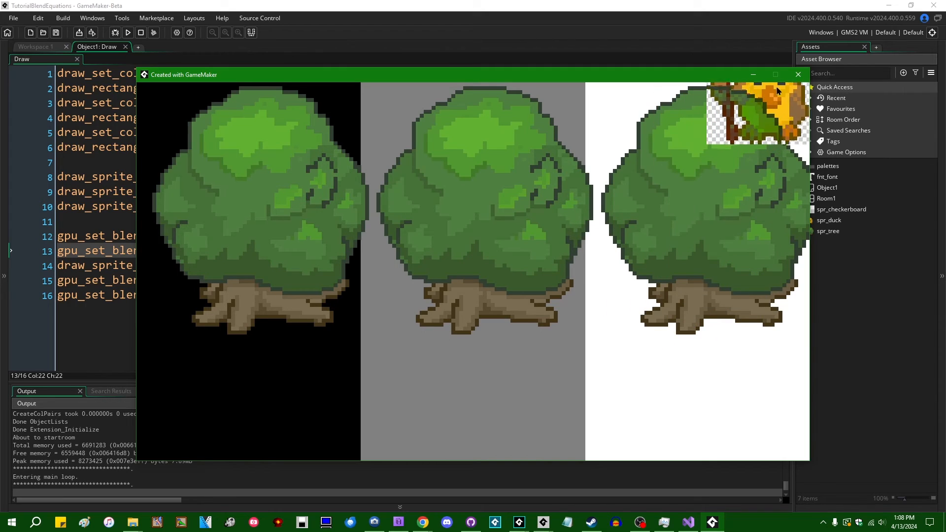
click(797, 75)
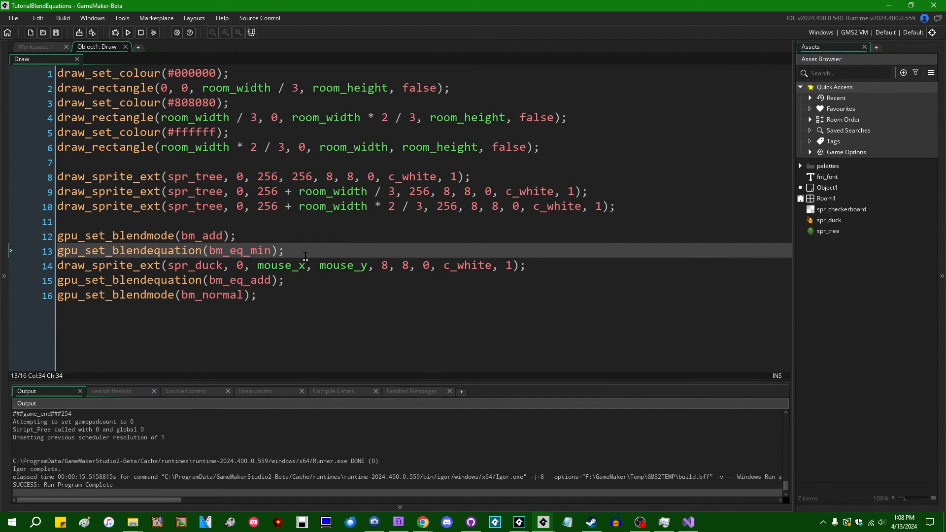
mouse_move(447, 265)
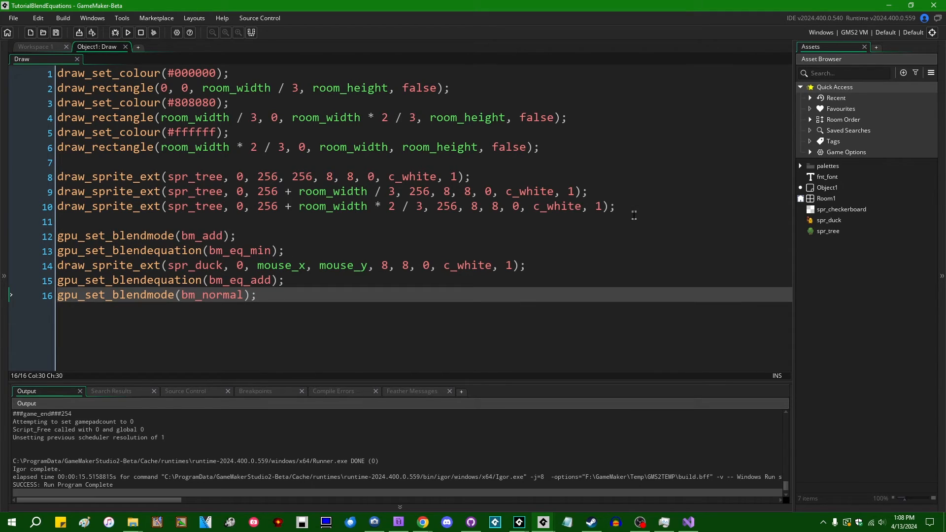
mouse_move(562, 295)
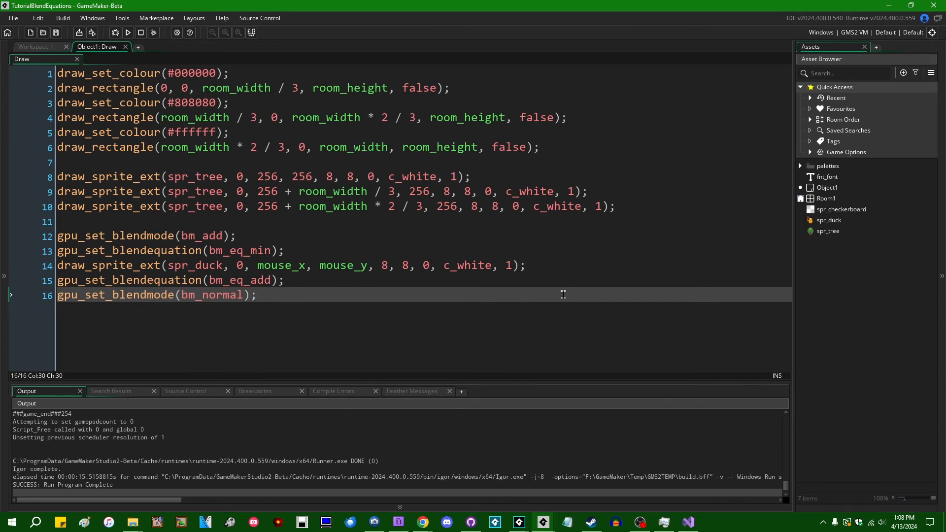
mouse_move(531, 298)
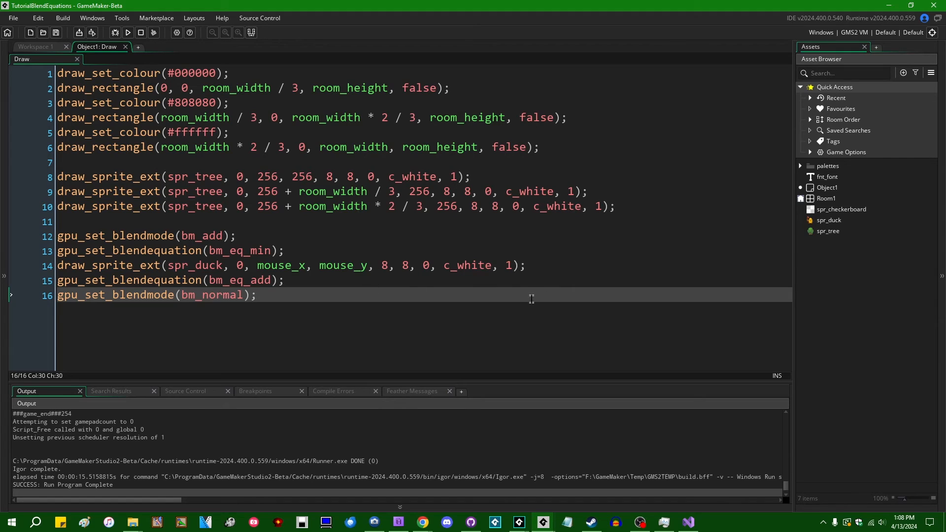
mouse_move(334, 328)
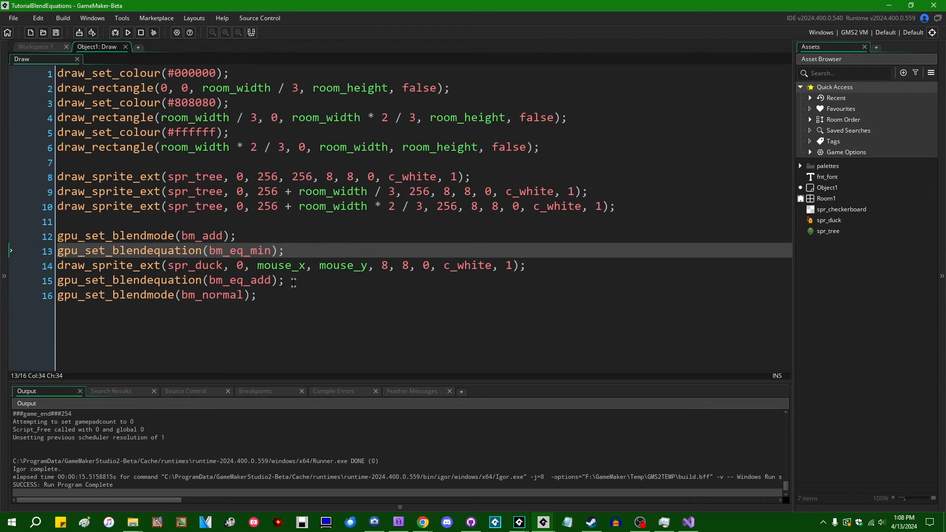
double_click(240, 250)
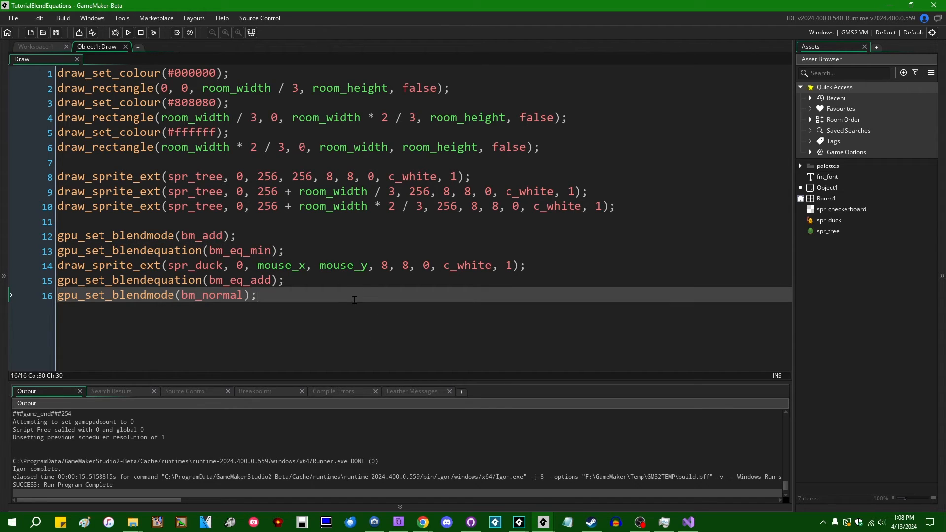
mouse_move(330, 317)
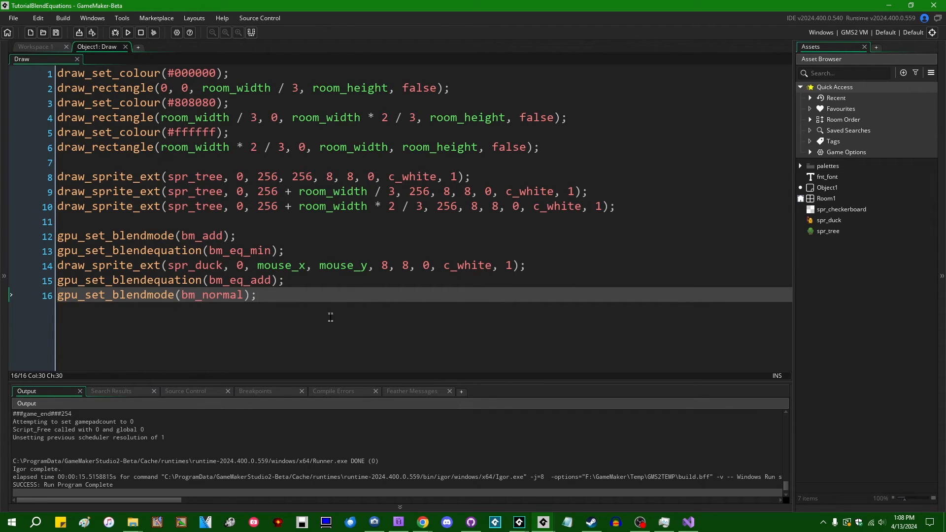
mouse_move(440, 319)
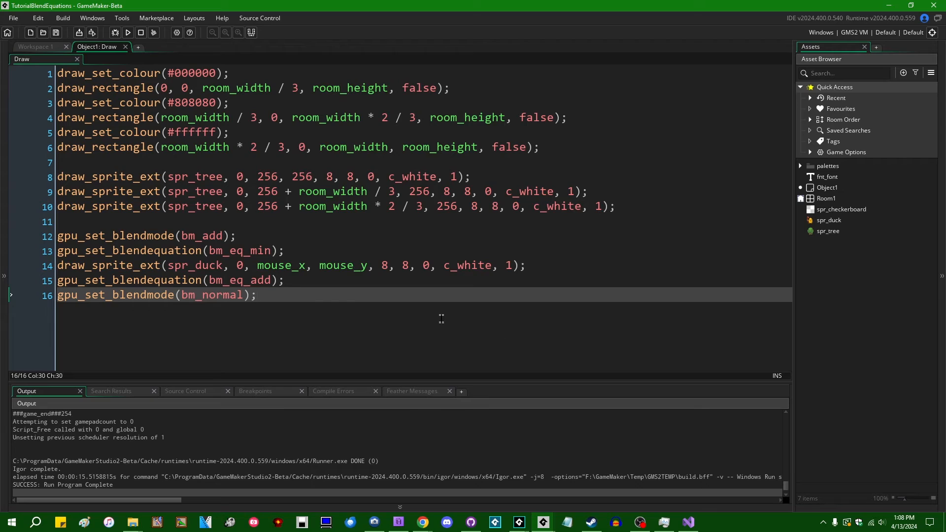
mouse_move(509, 320)
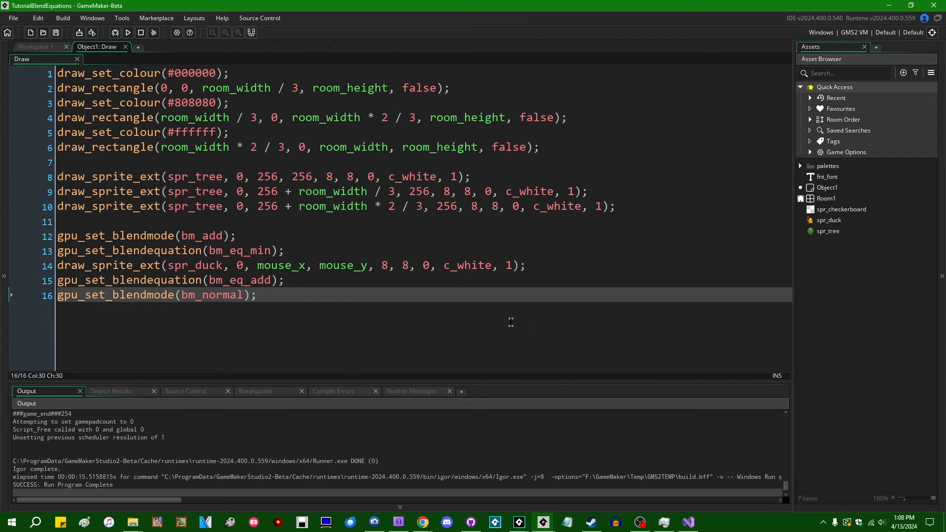
mouse_move(219, 314)
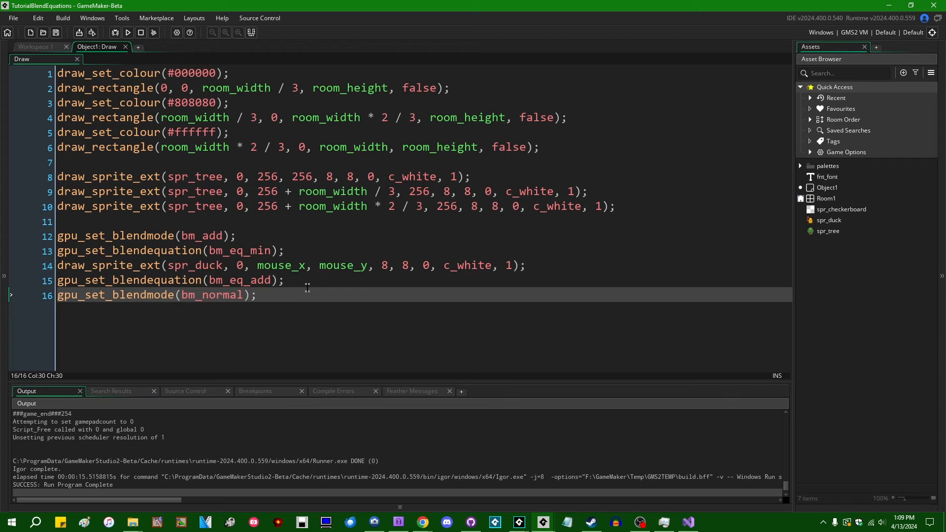
click(253, 295)
text(ultipl)
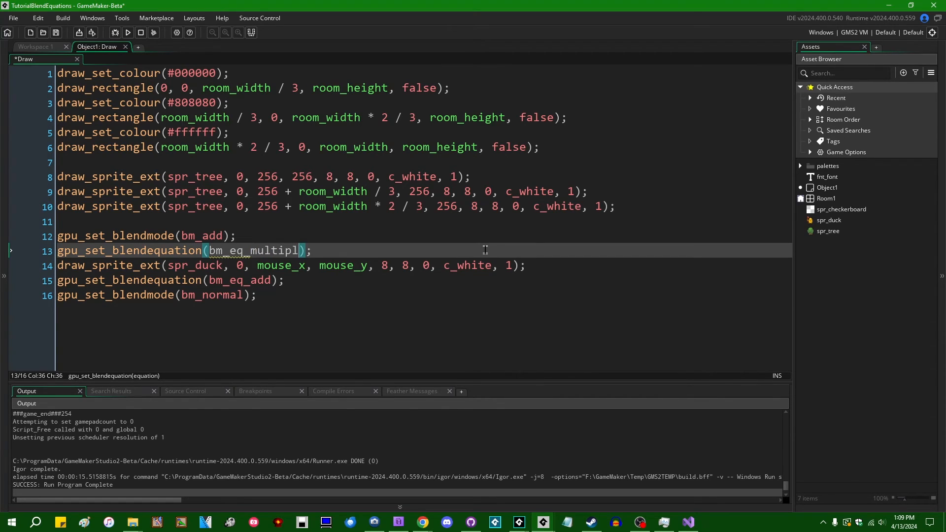
text(y)
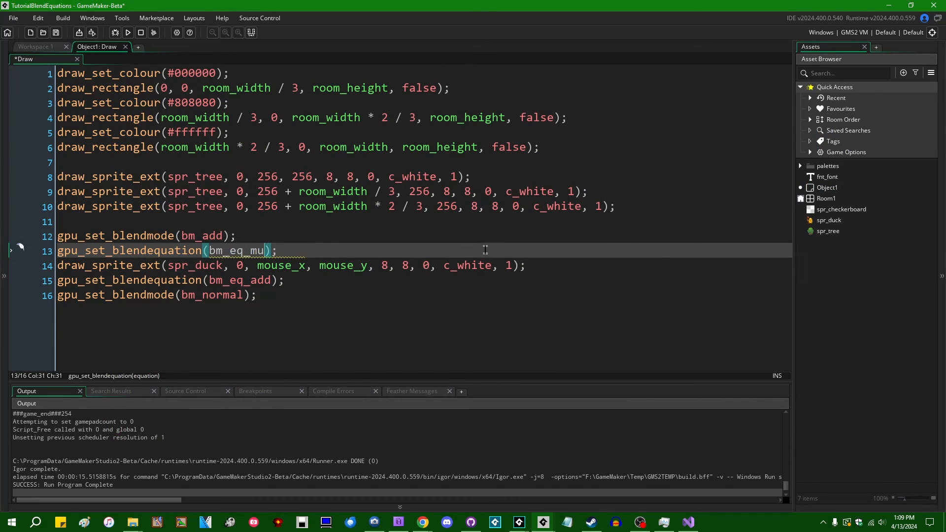
text(min)
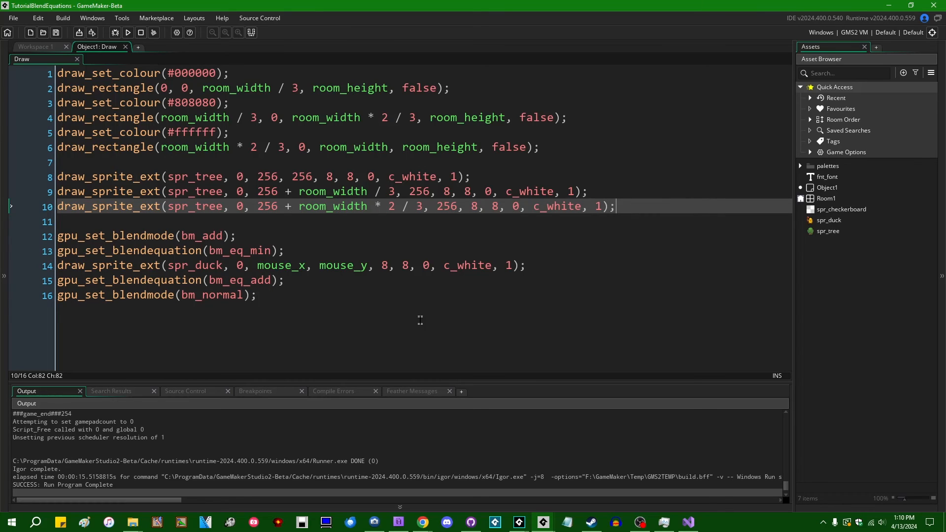
mouse_move(599, 325)
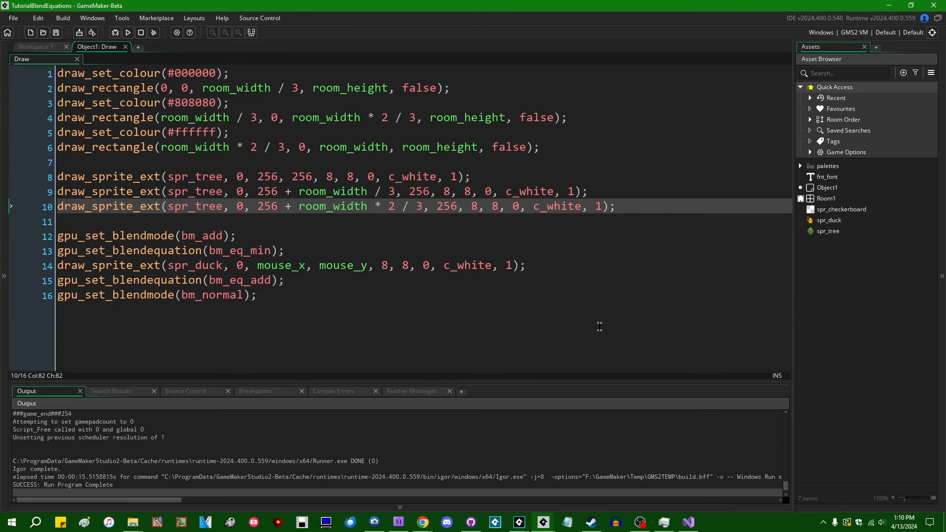
mouse_move(384, 310)
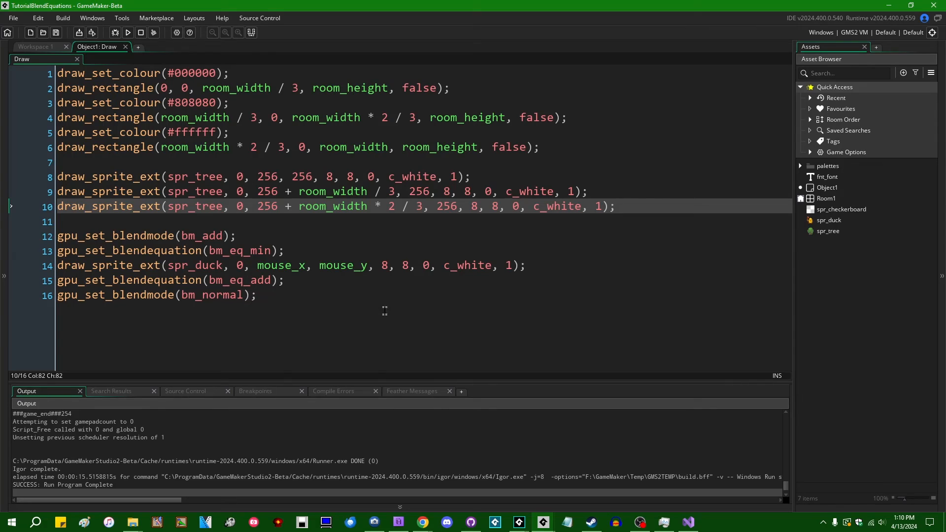
mouse_move(396, 315)
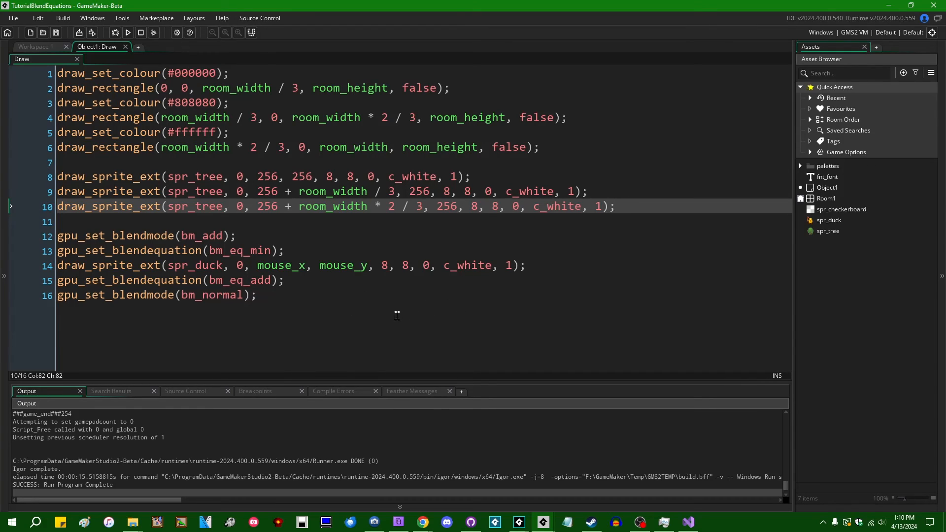
mouse_move(447, 272)
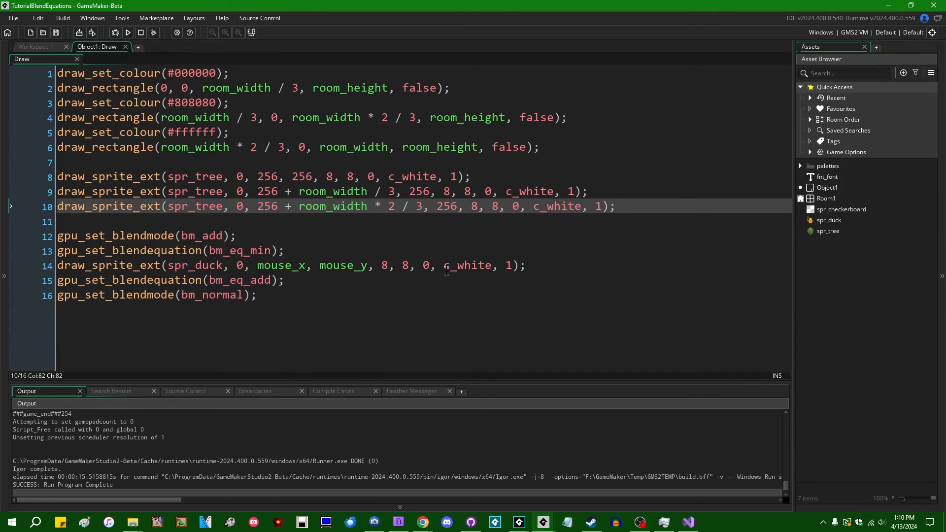
mouse_move(536, 310)
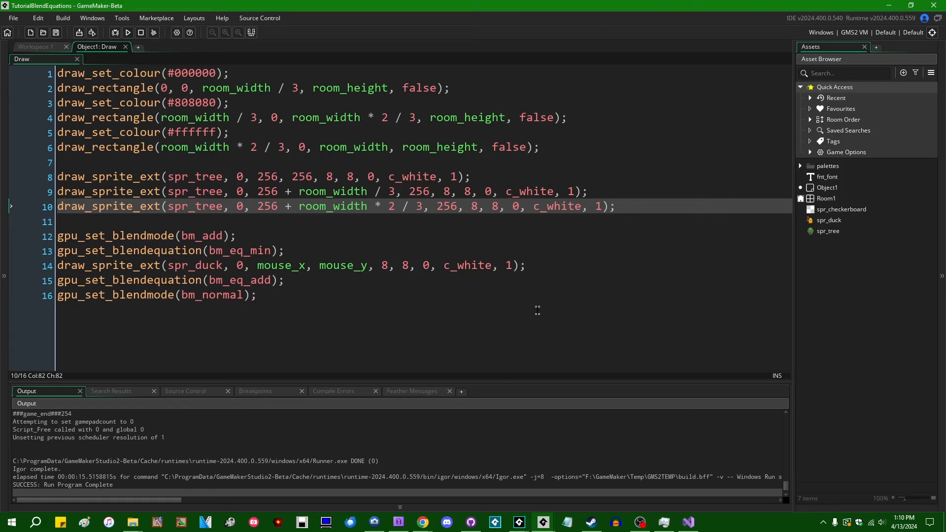
mouse_move(371, 279)
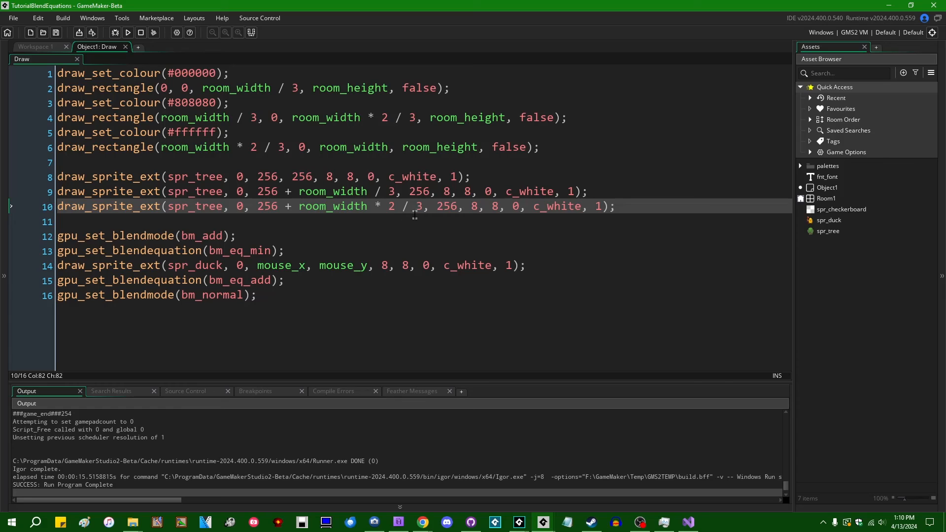
mouse_move(591, 228)
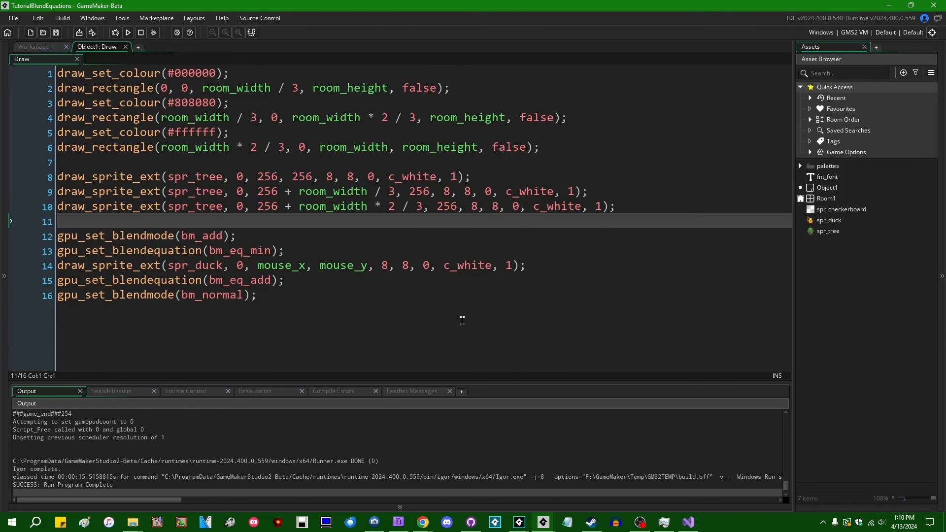
Launch the game to see the duck under the bm_eq_subtract label over the tree panels
click(256, 295)
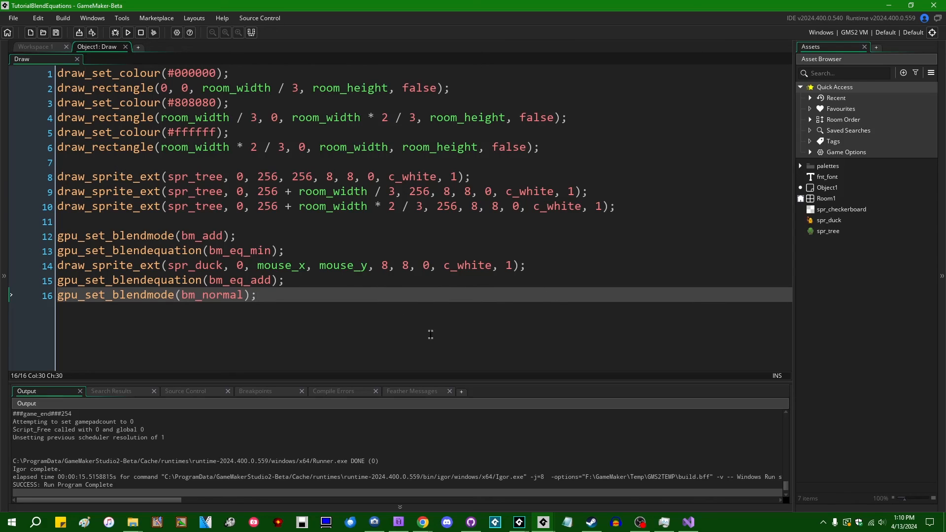
mouse_move(390, 281)
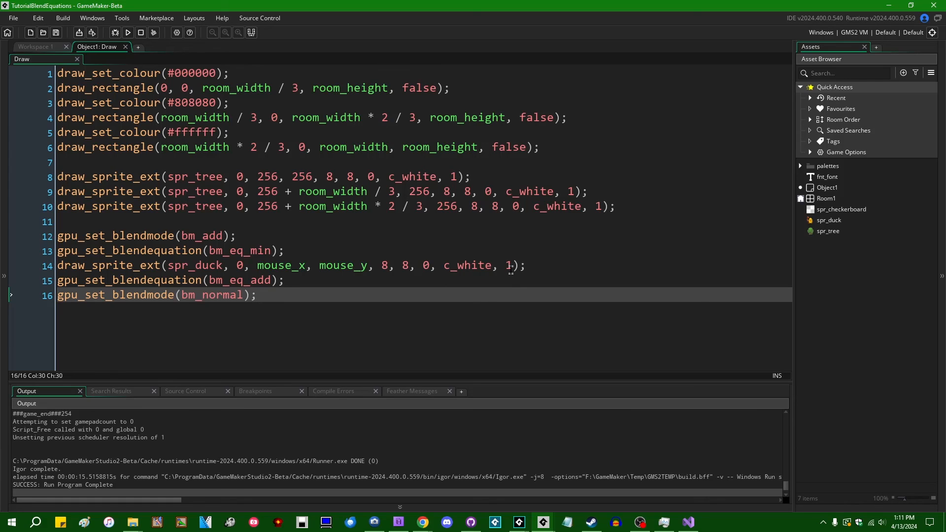
mouse_move(603, 285)
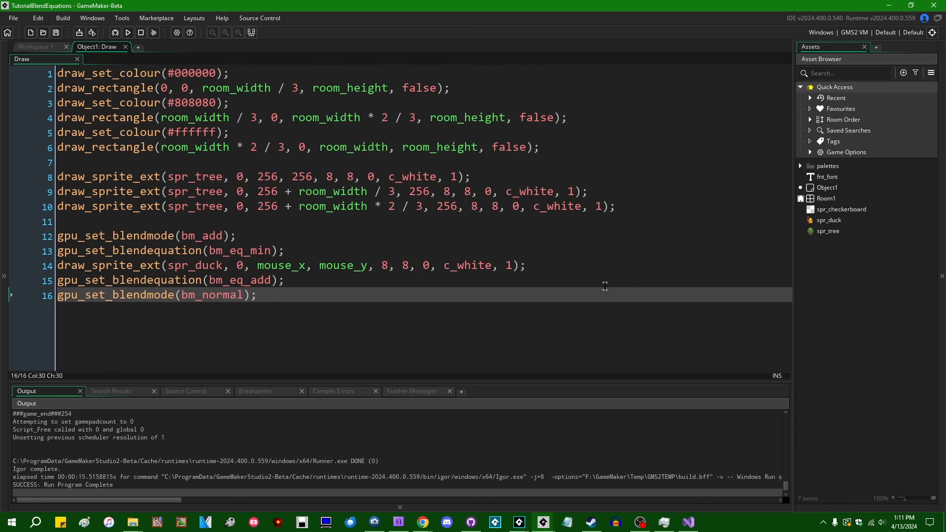
mouse_move(570, 264)
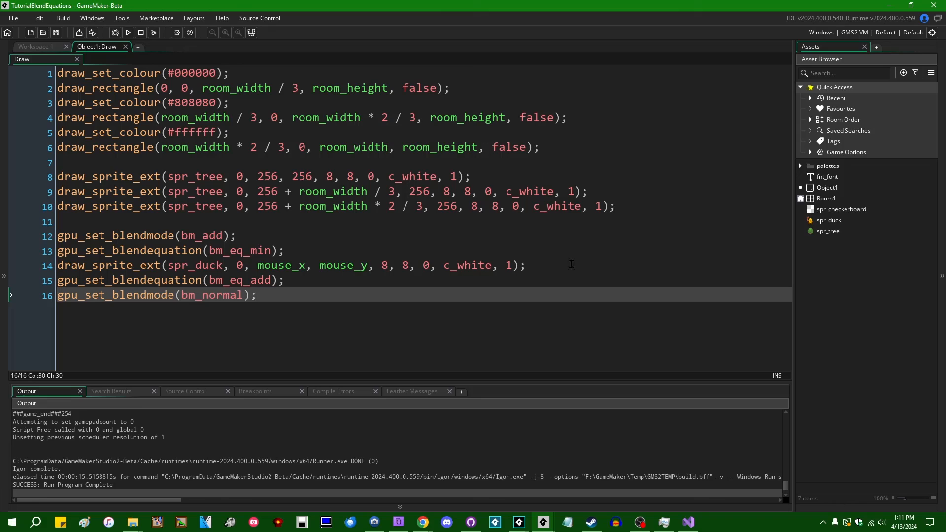
mouse_move(508, 265)
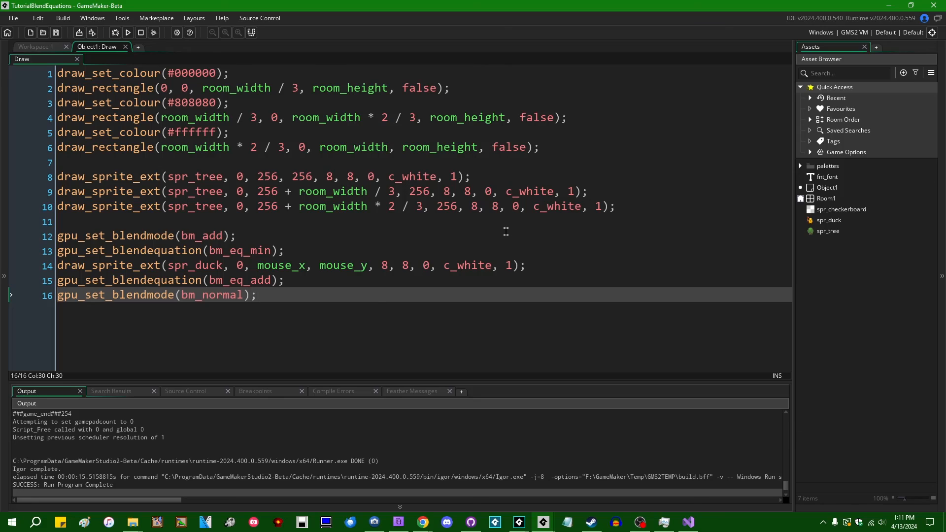
mouse_move(575, 309)
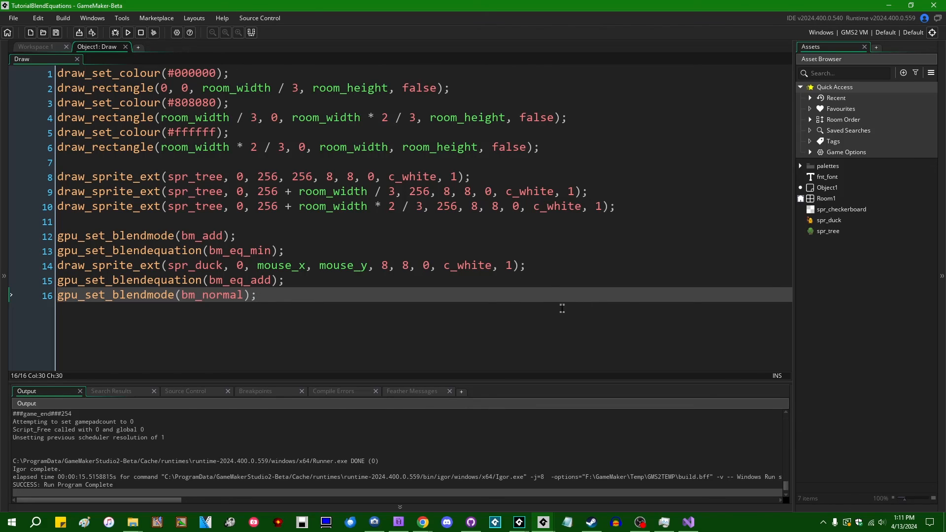
click(127, 33)
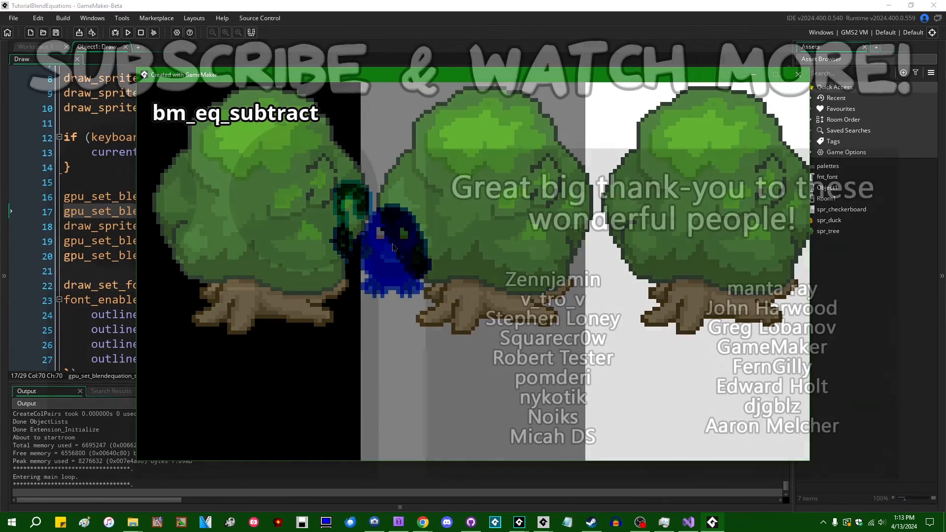